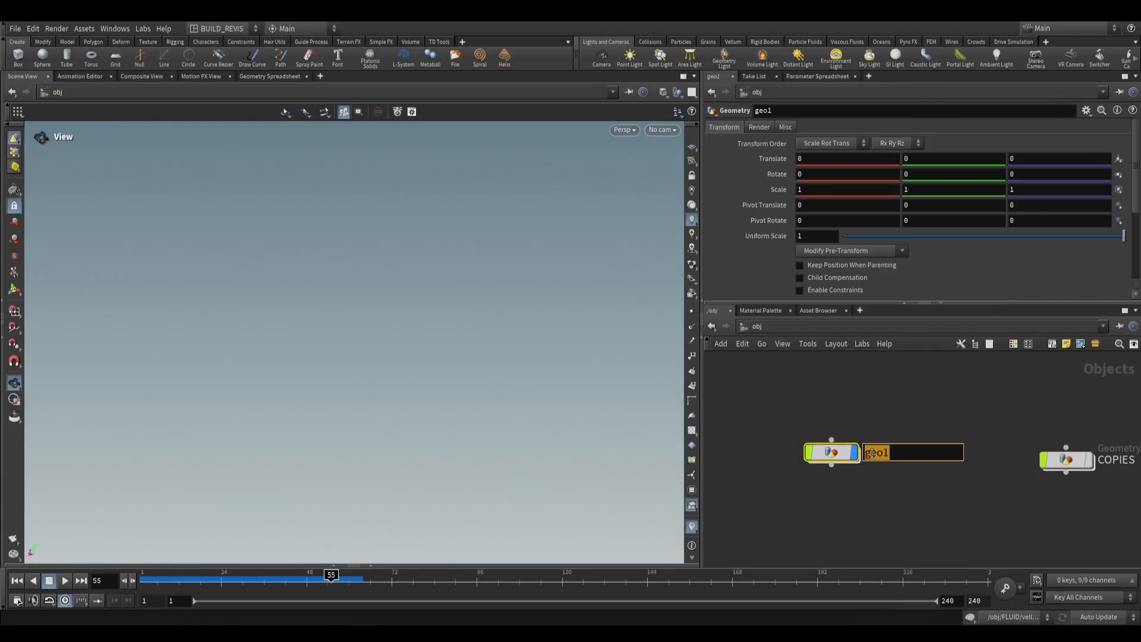
Step: Search for Vellum grains and bring up the Grains and Vellum shelf tools
type("vellum g")
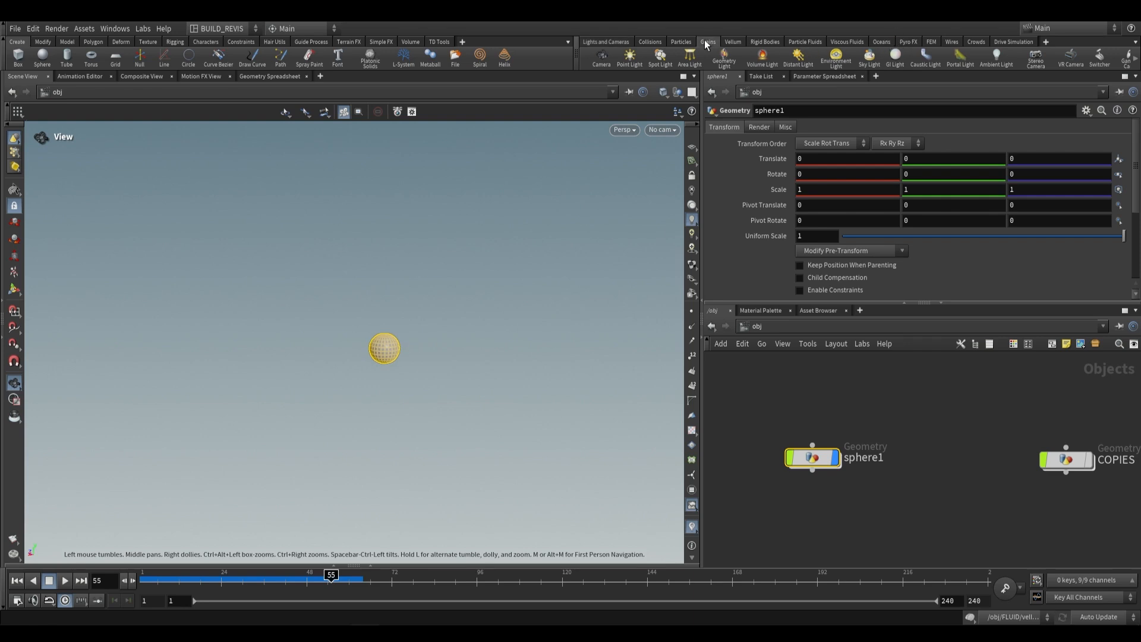
left_click(706, 42)
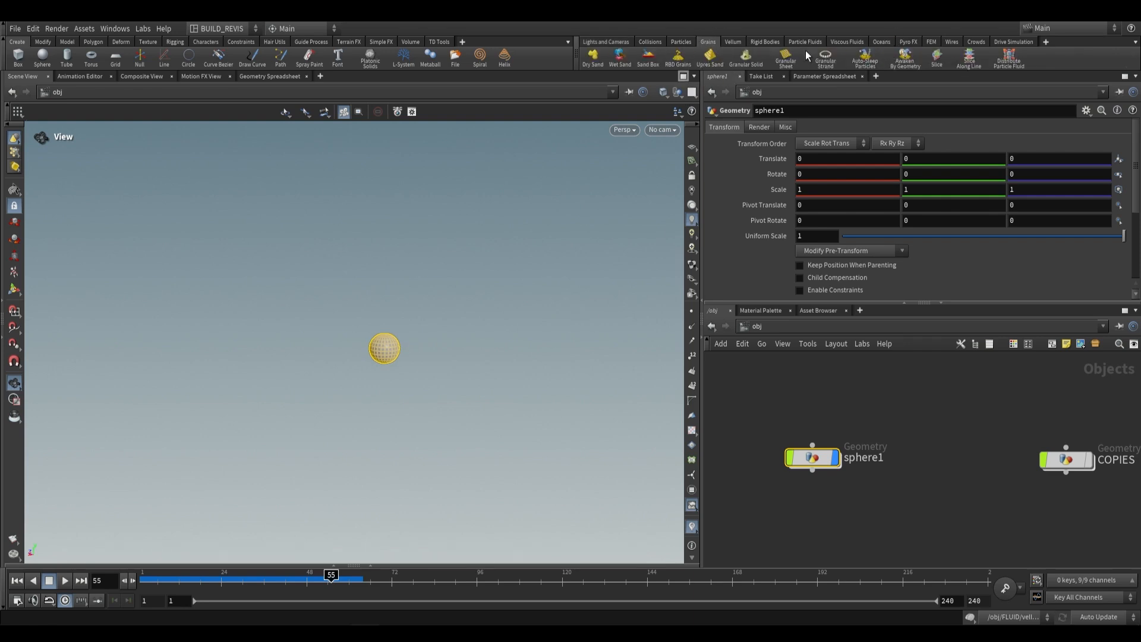
left_click(732, 41)
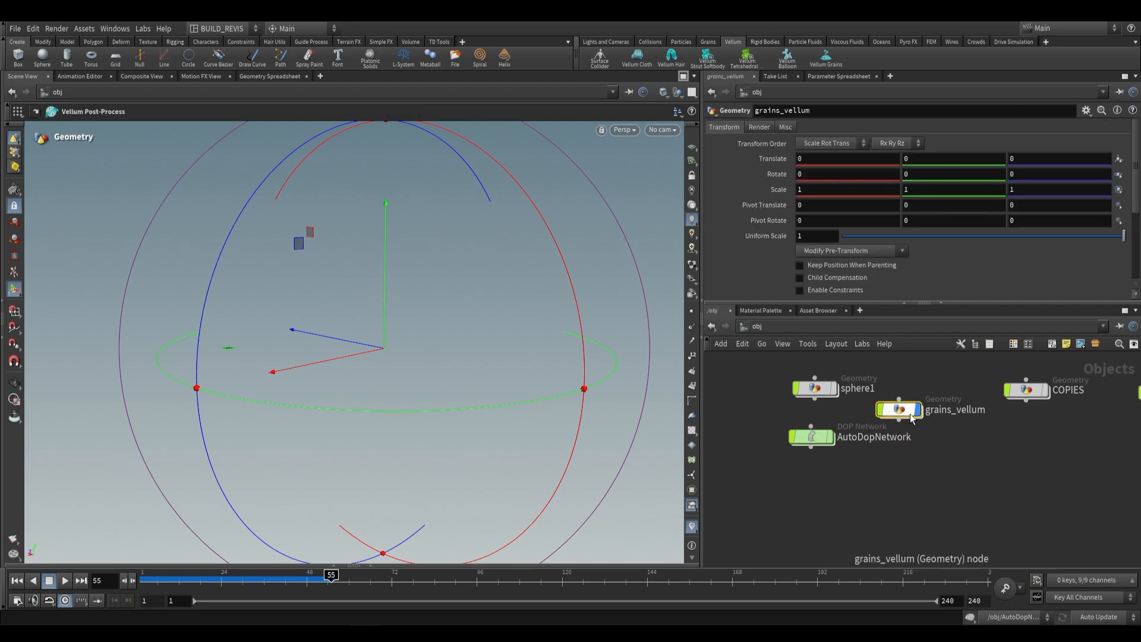
Step: Enter the AutoDopNetwork, play the grain sim, and pause it partway through the collapse
double_click(898, 409)
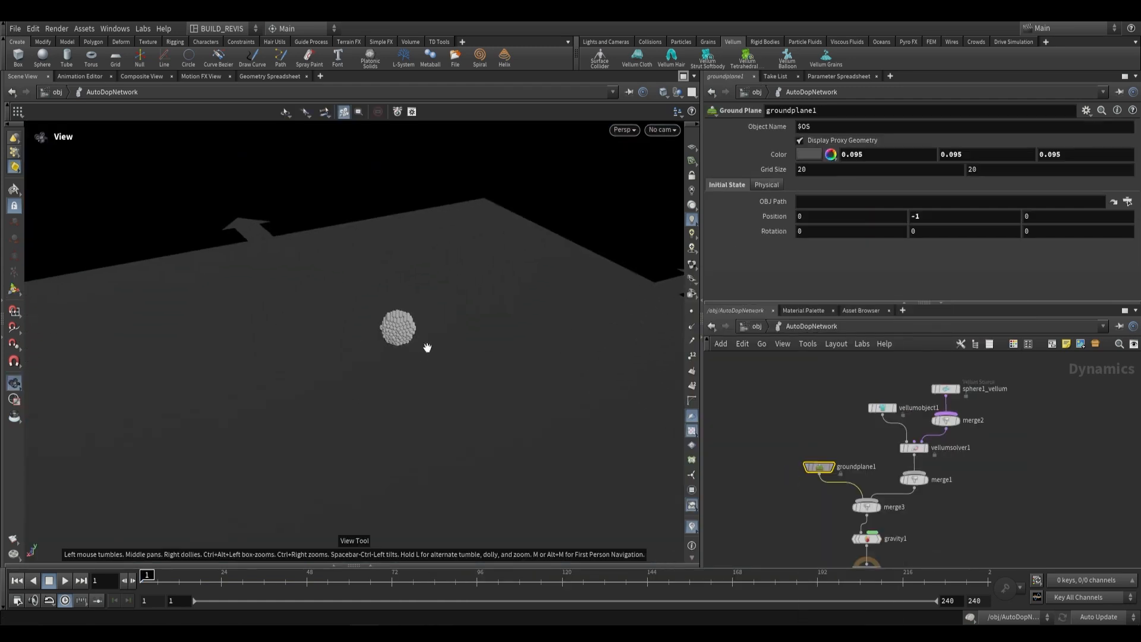
left_click(64, 580)
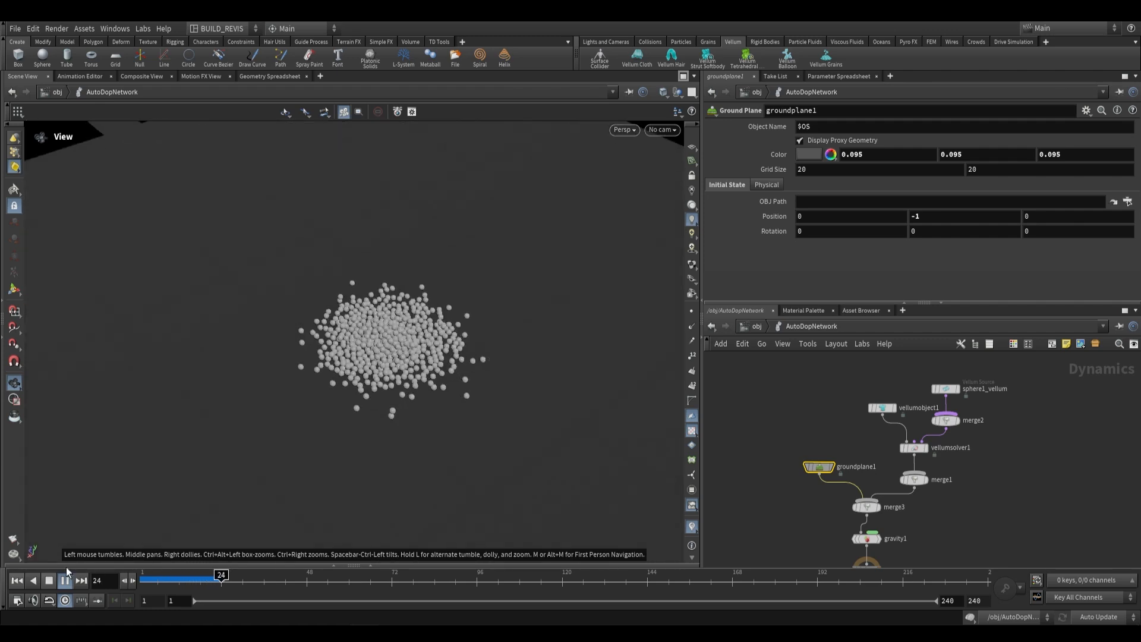
left_click(912, 446)
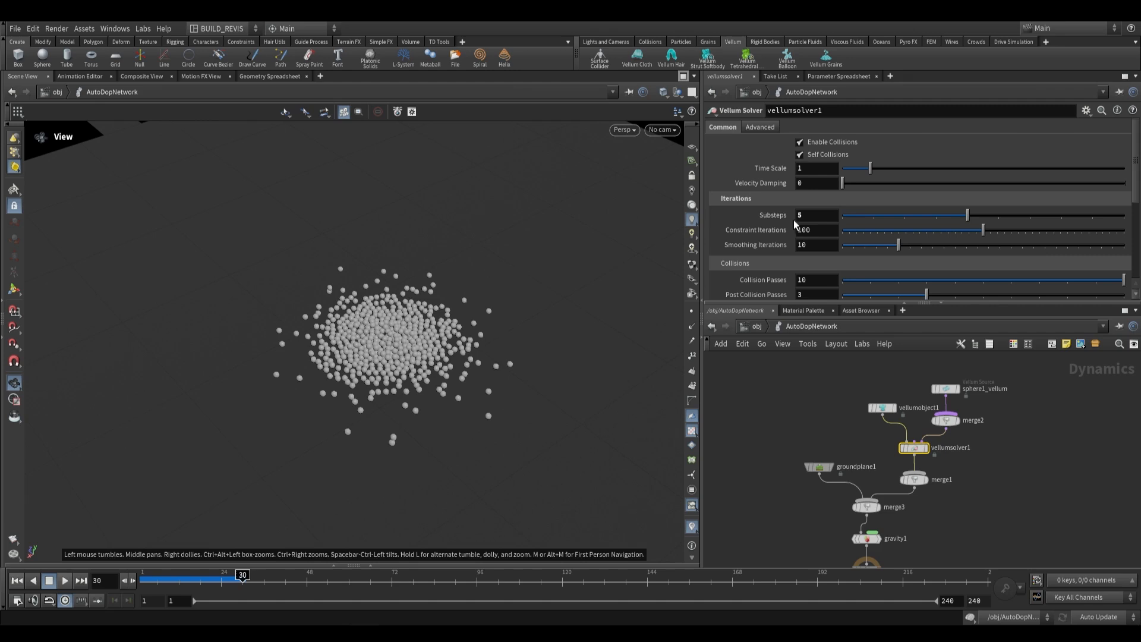
mouse_move(852, 197)
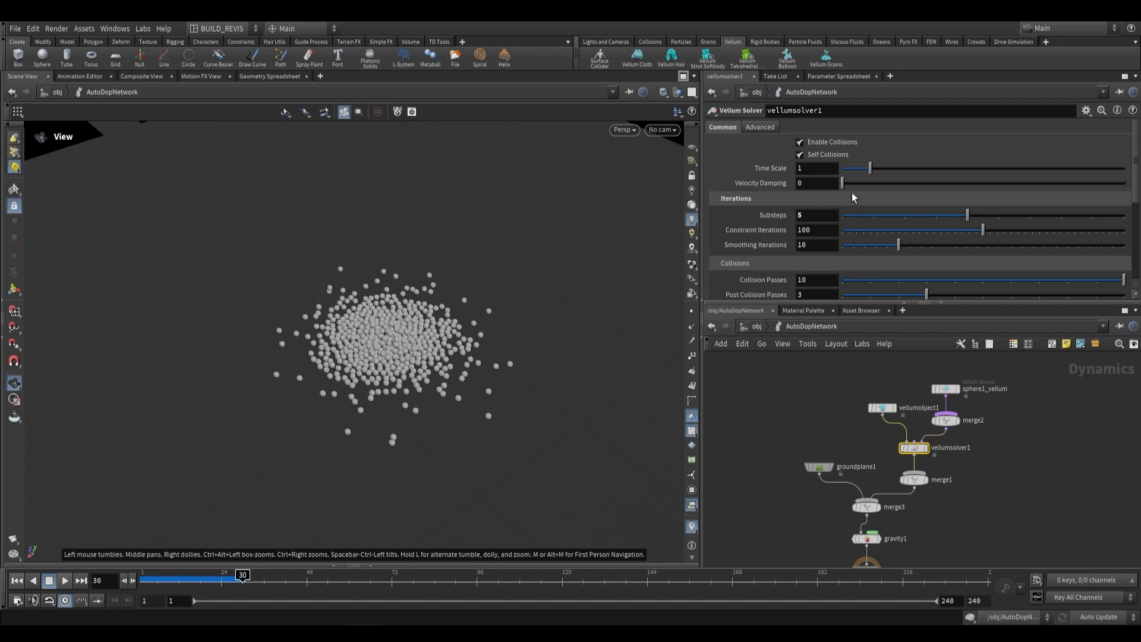
mouse_move(676, 415)
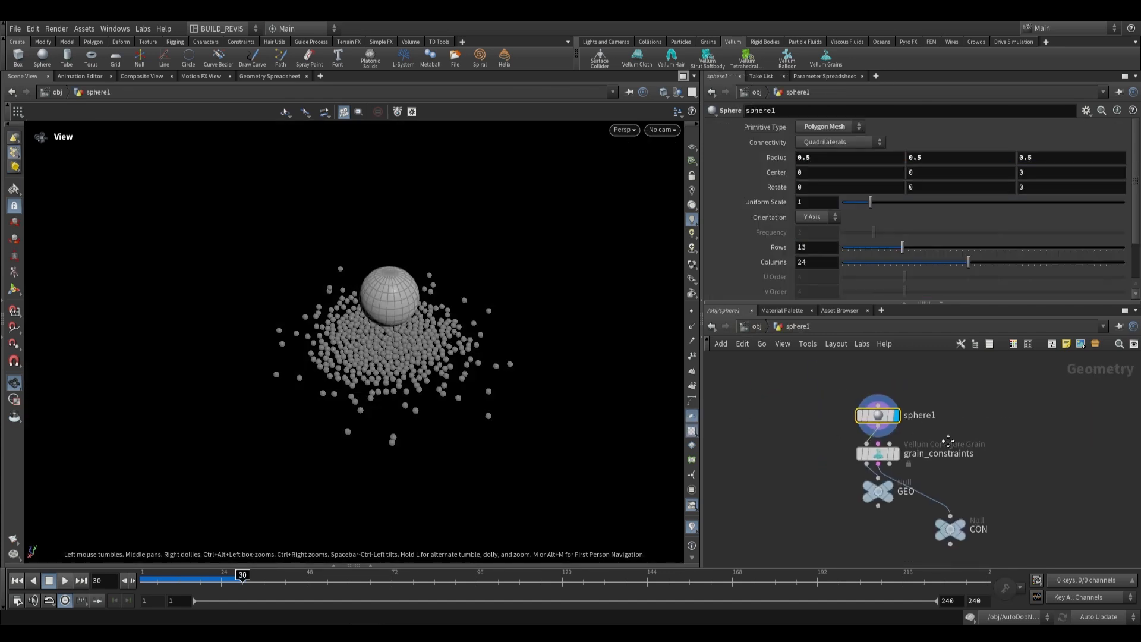
Step: On grain_constraints, re-toggle Create Points from Volume, try Sphere Packing, then use Regular Grid
left_click(877, 453)
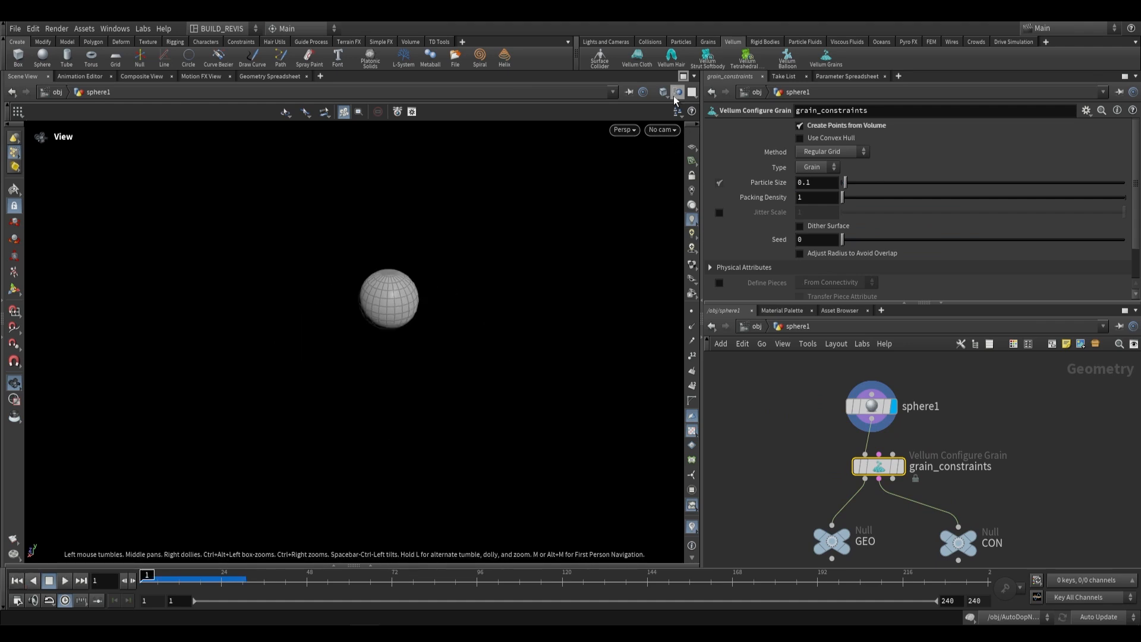
left_click(800, 125)
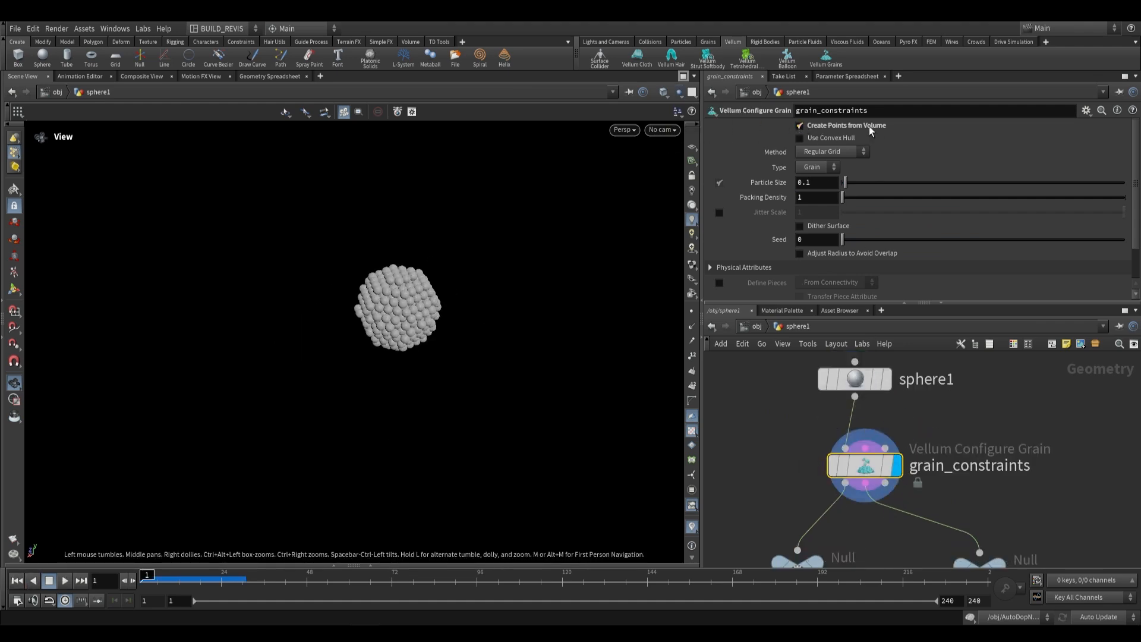
left_click(799, 125)
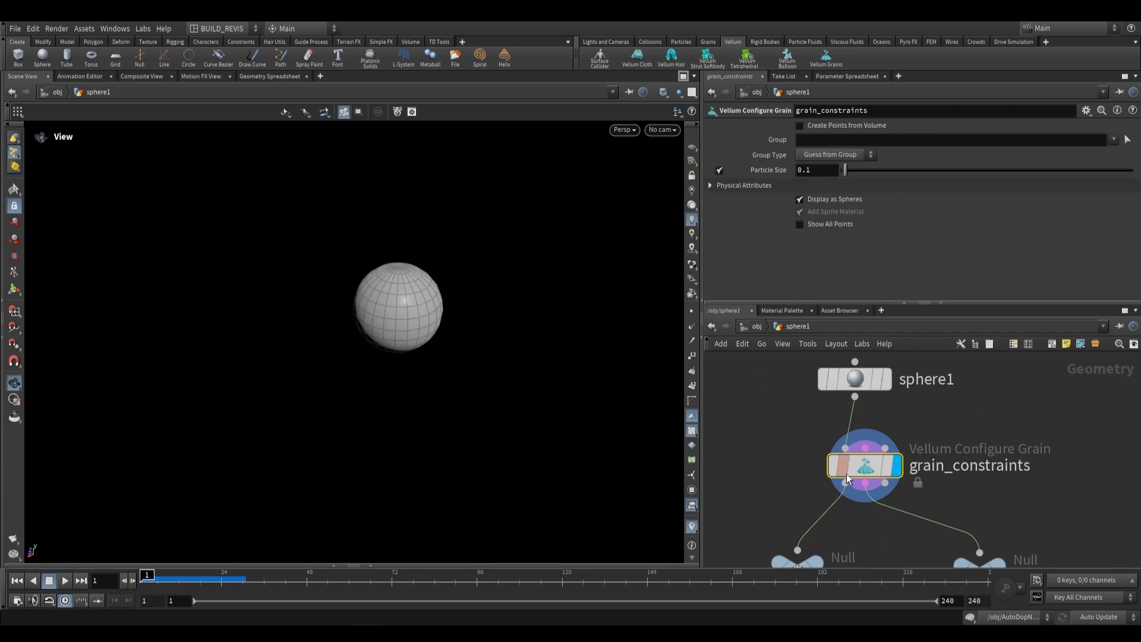
left_click(798, 126)
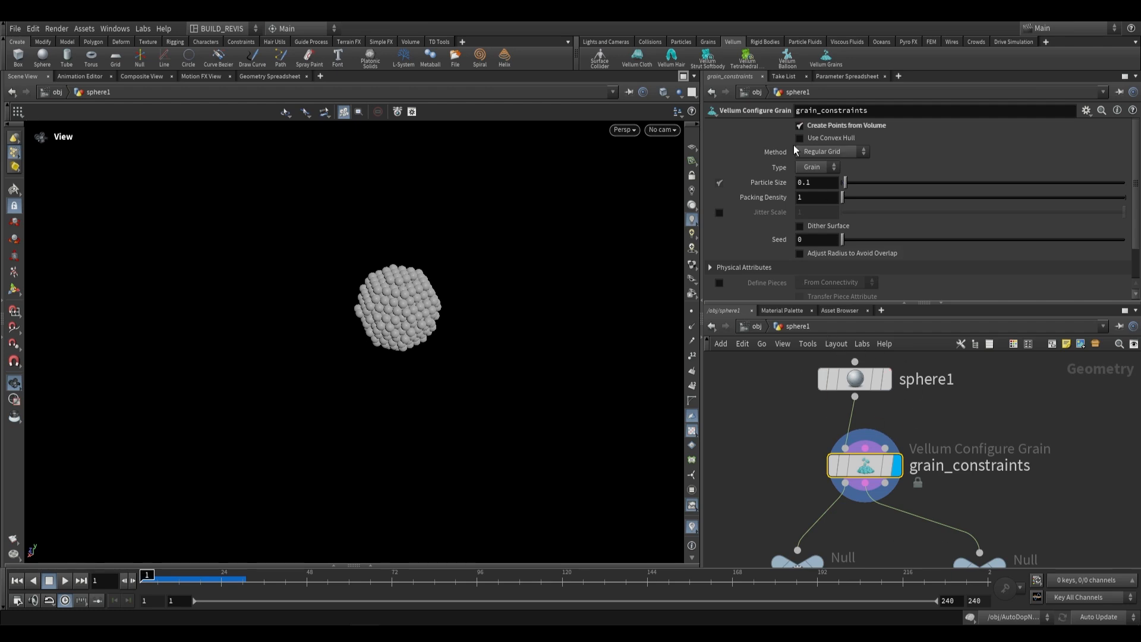
left_click(832, 151)
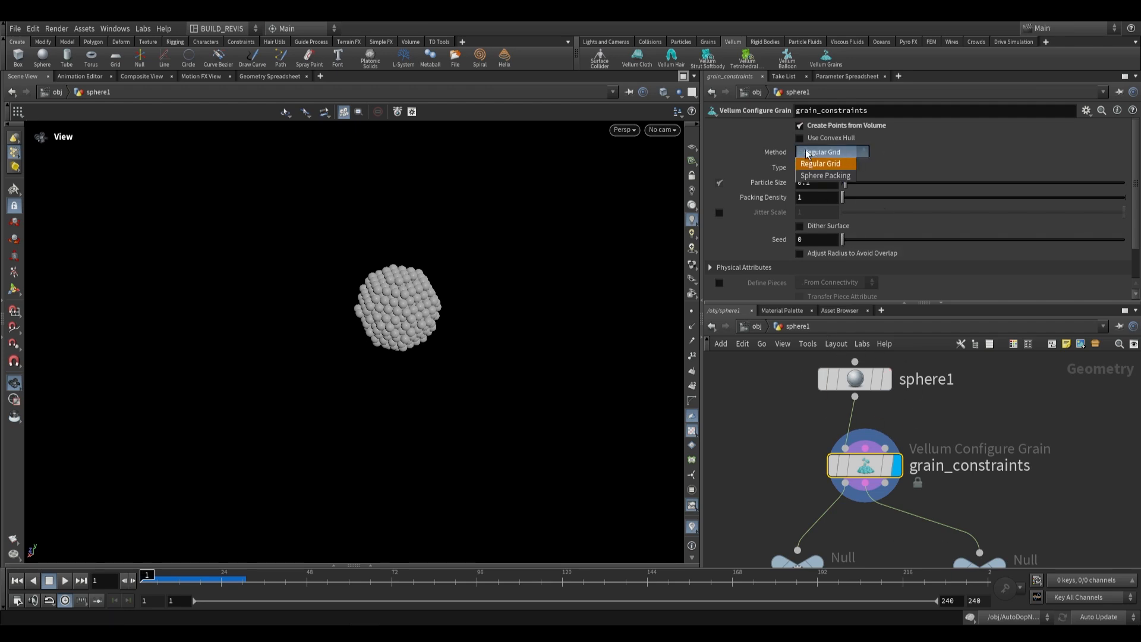
mouse_move(826, 175)
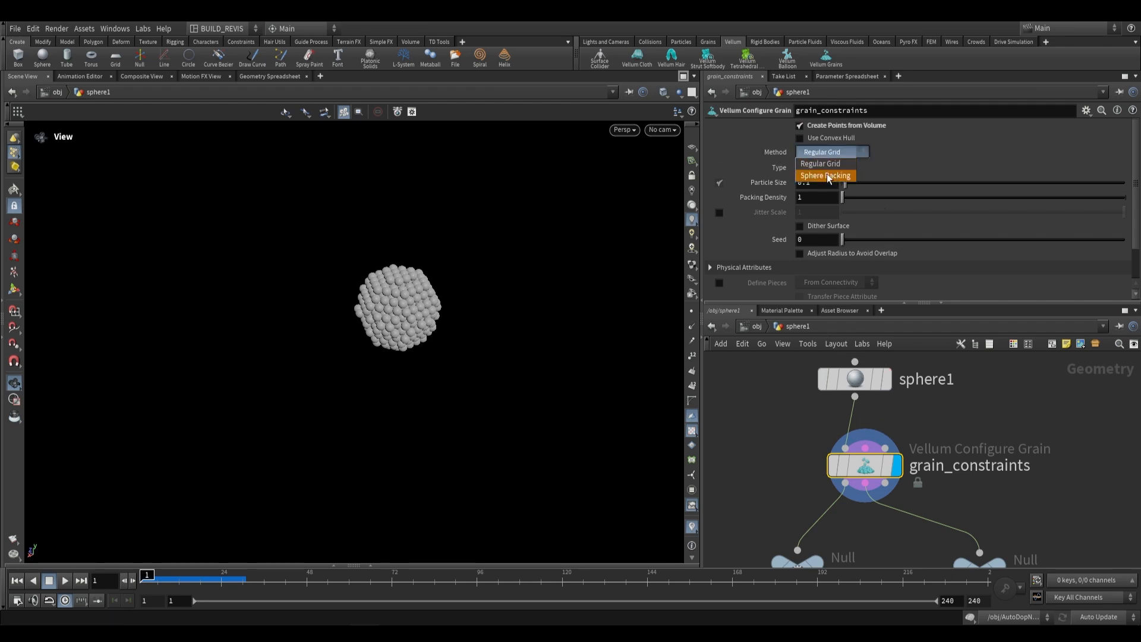
left_click(824, 175)
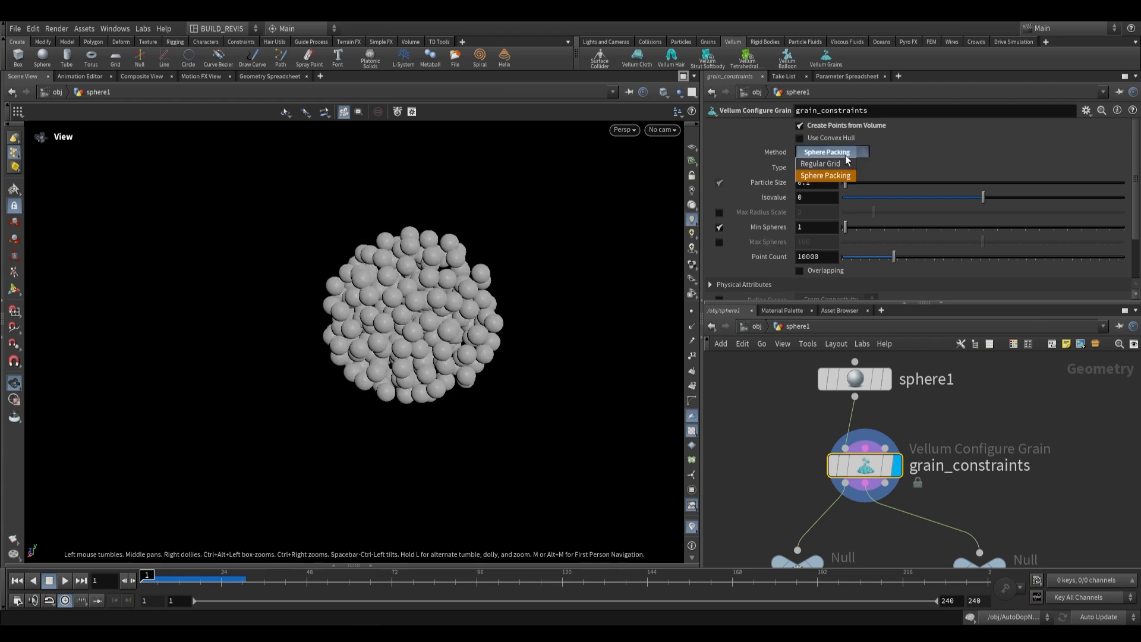
left_click(820, 163)
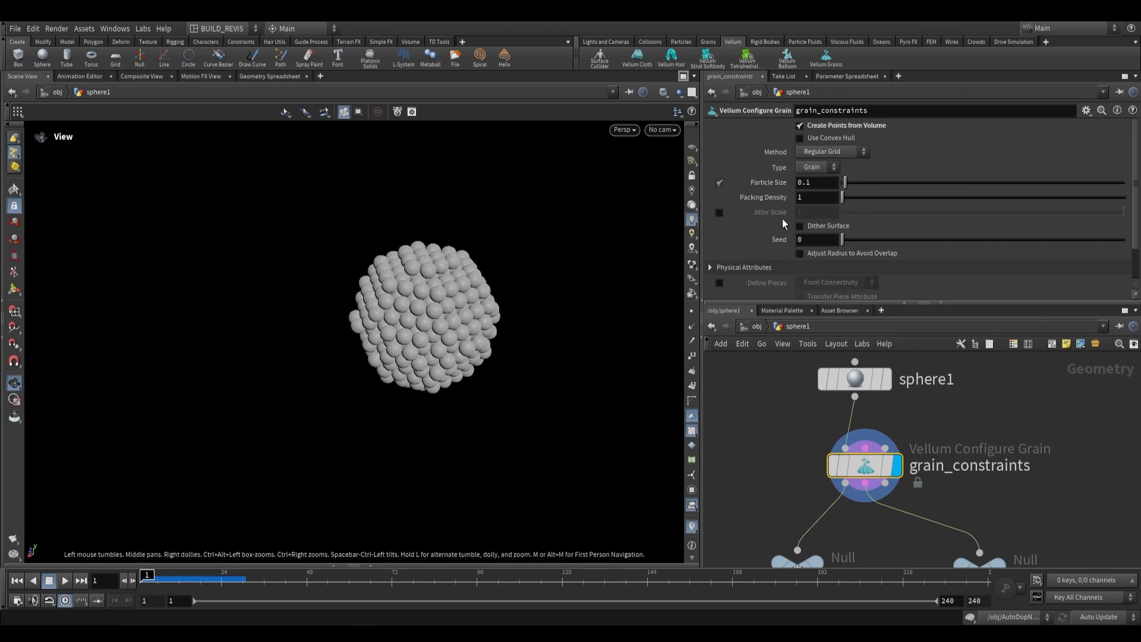
Step: Set grain_constraints Particle Size to 0.03 and keep the particle Type as Grain
left_click(815, 182)
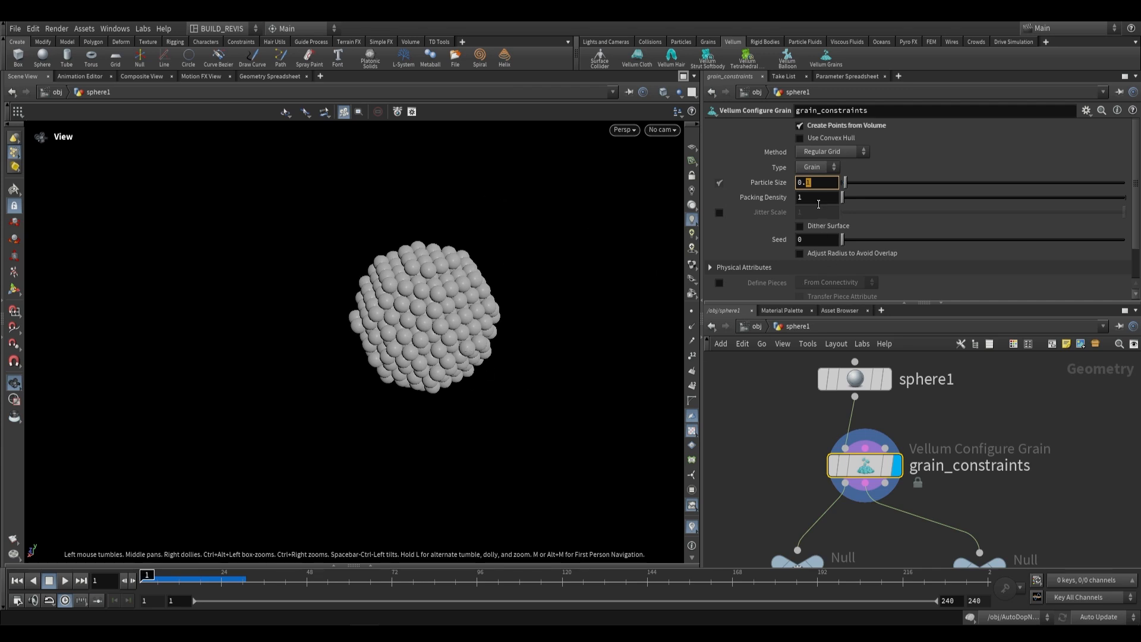
type("0.0")
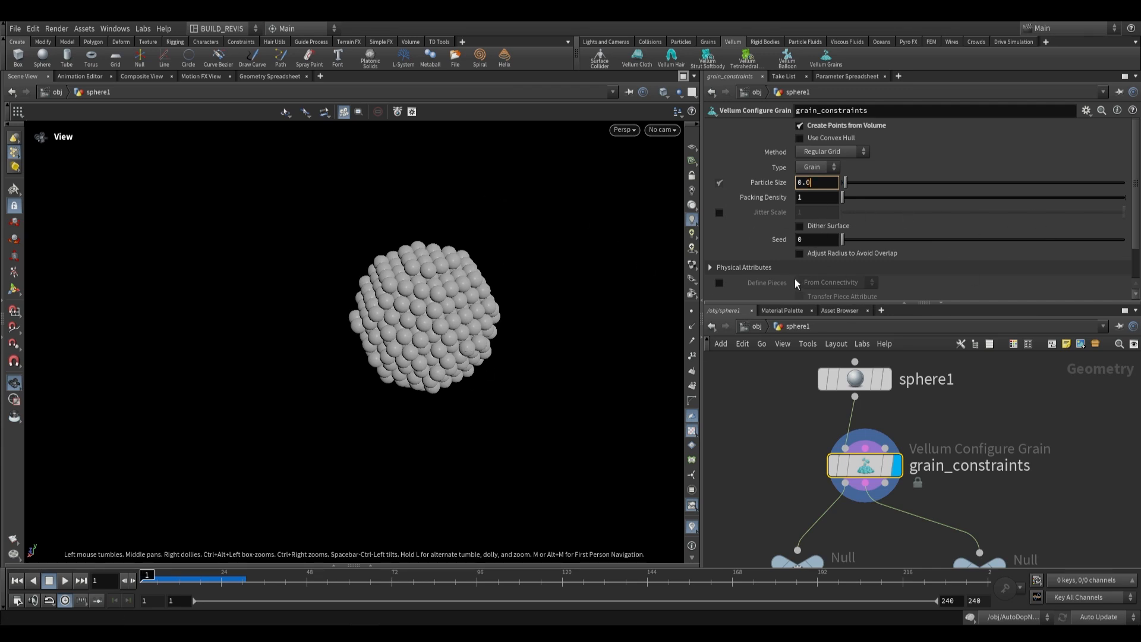
type("0.05")
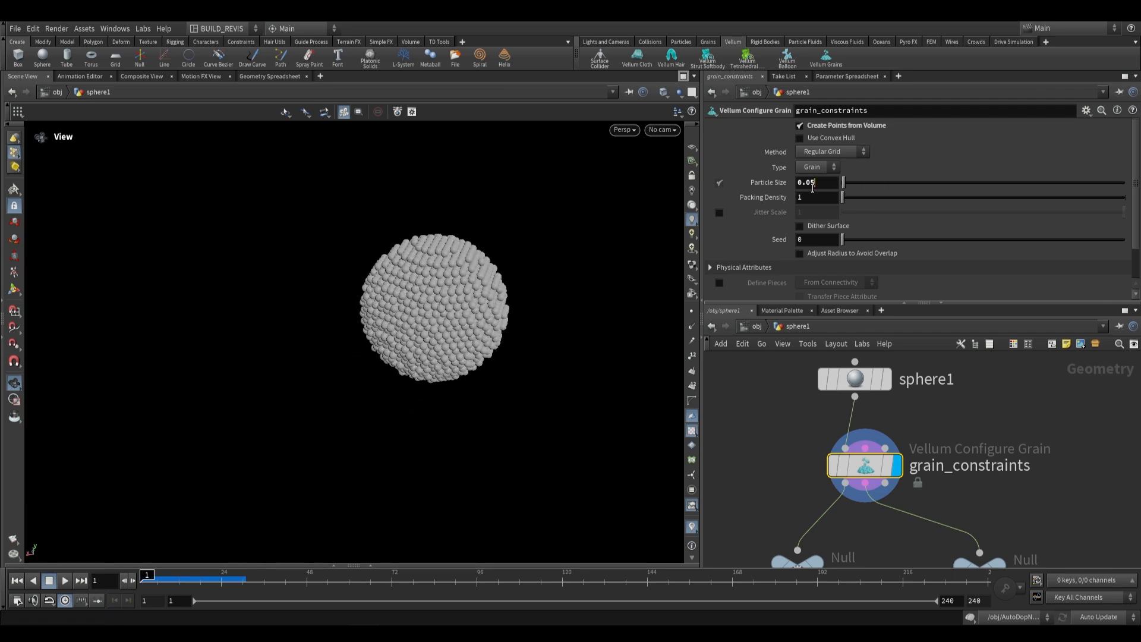
type("0.03")
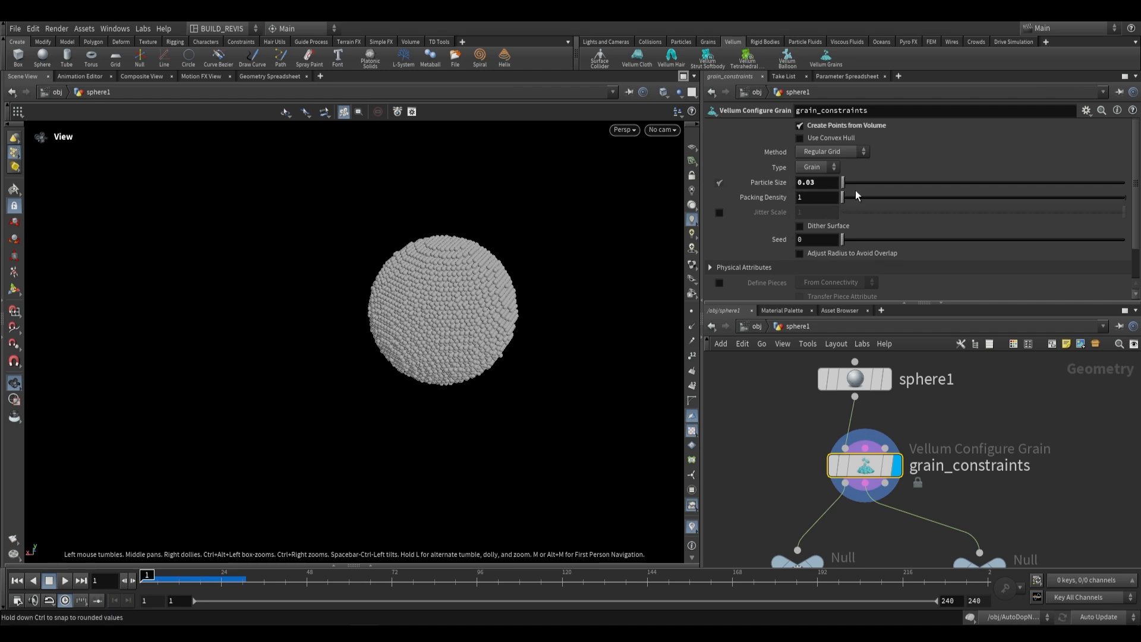
left_click(817, 167)
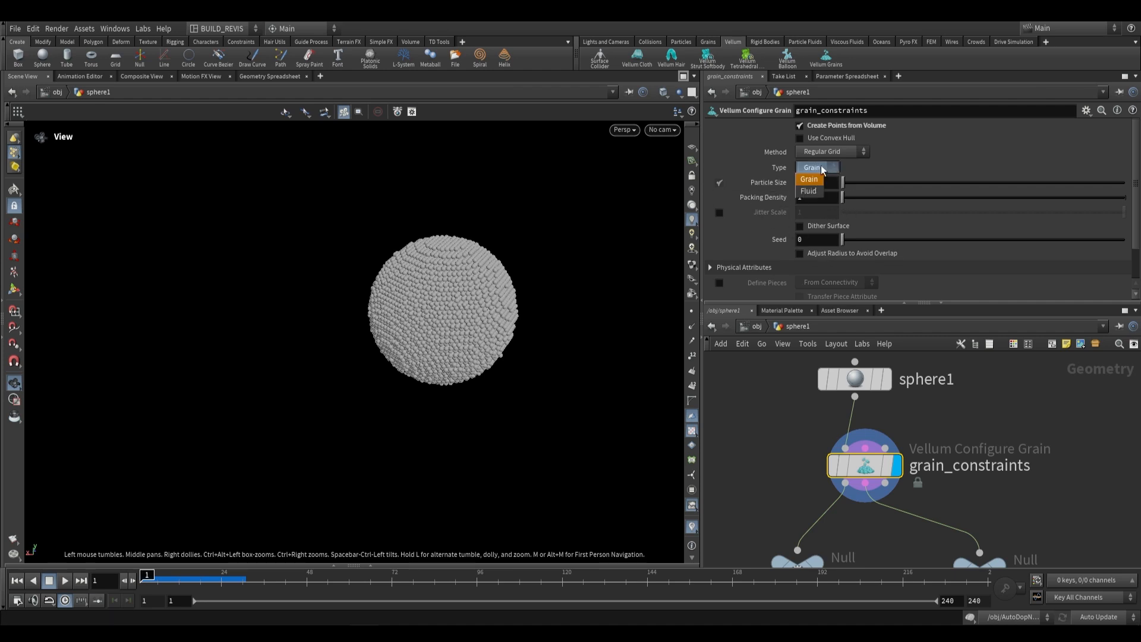
left_click(808, 178)
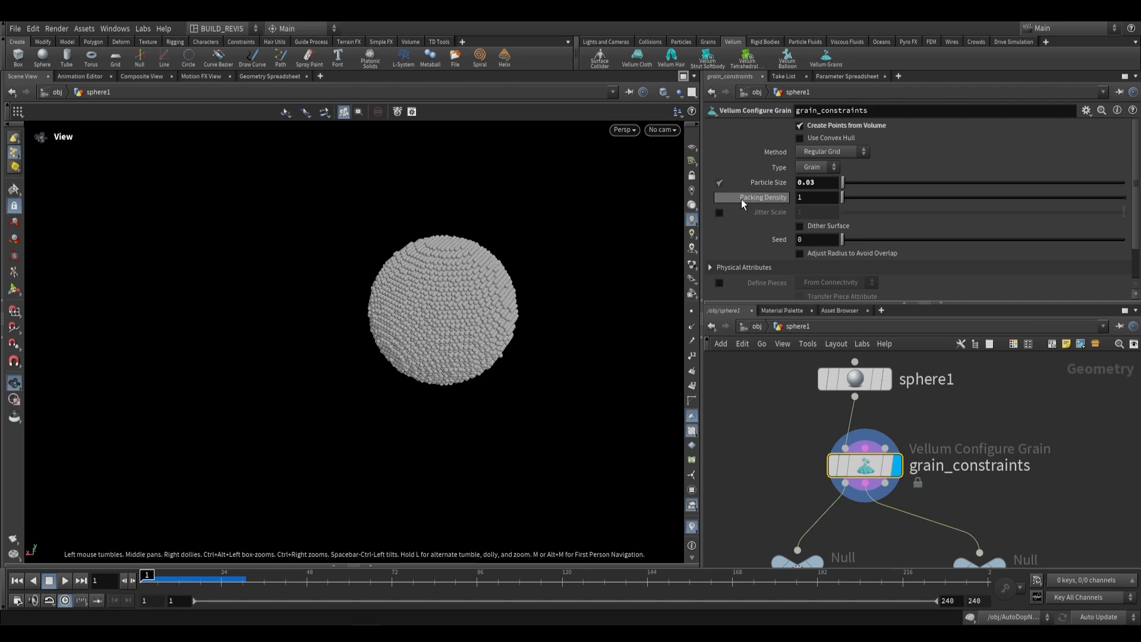
mouse_move(799, 238)
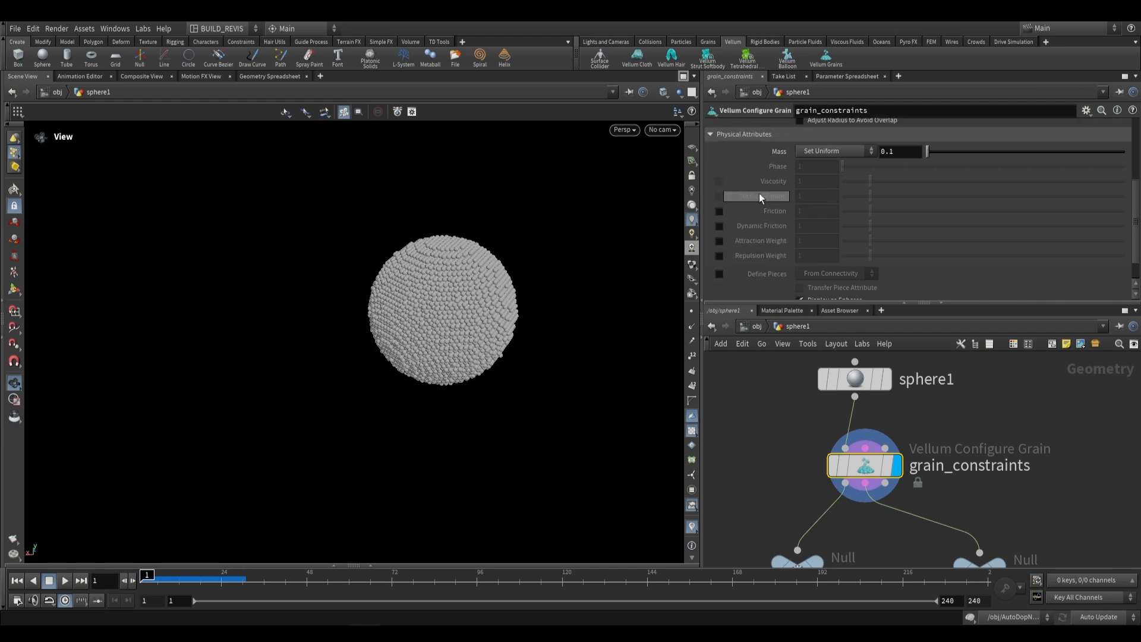
Step: Enable Attraction Weight under Physical Attributes and set it to 100
scroll("down", 3)
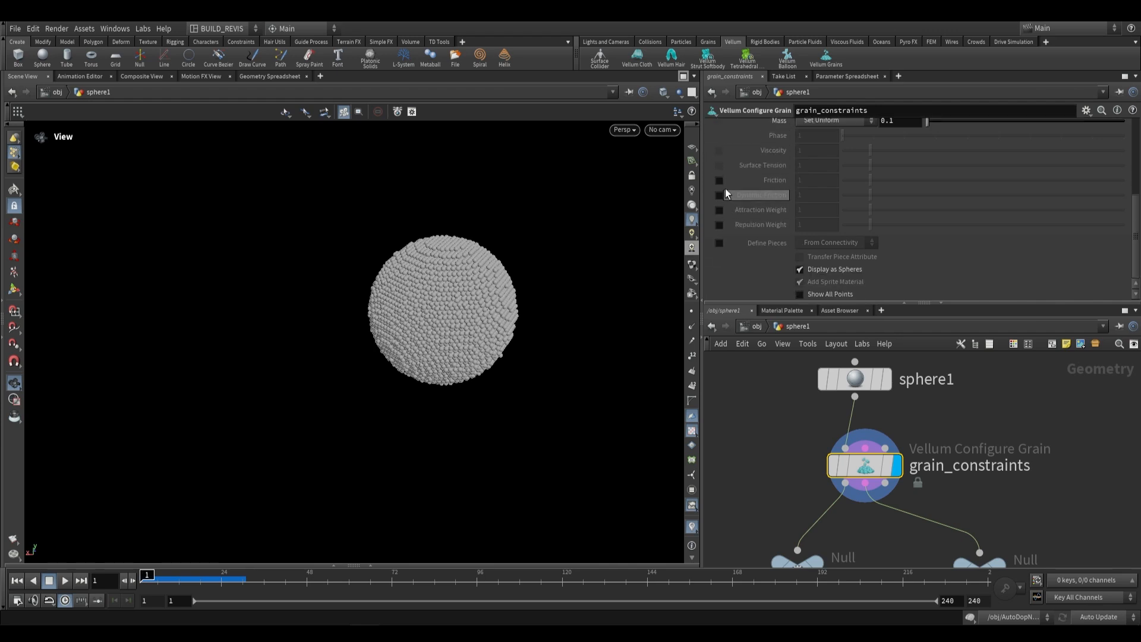
mouse_move(719, 213)
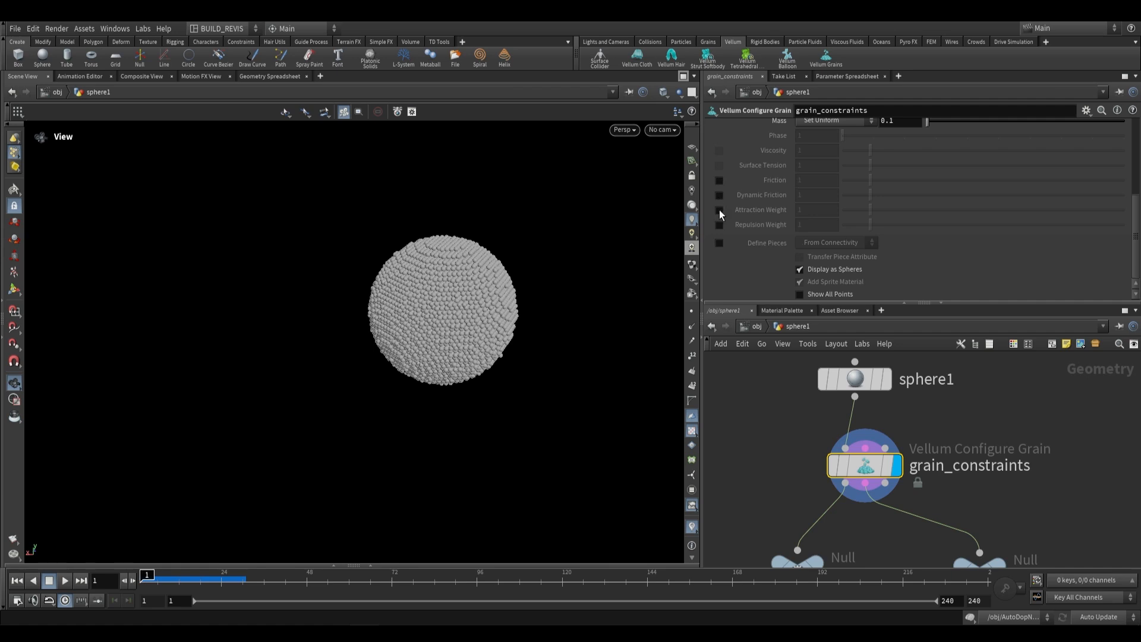
left_click(719, 210)
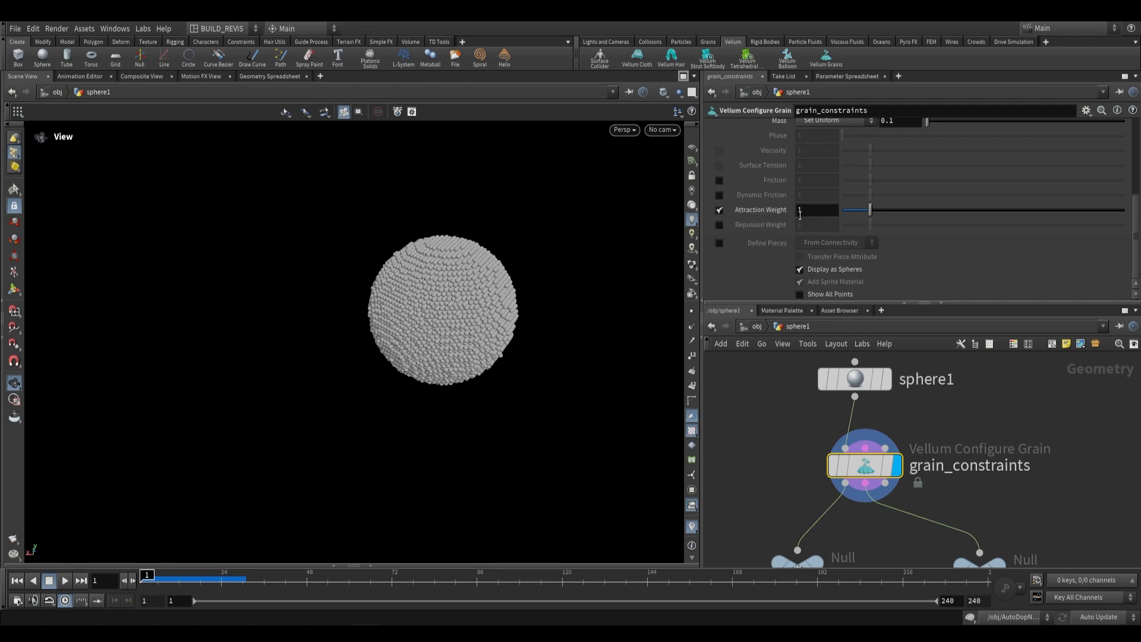
left_click(816, 210)
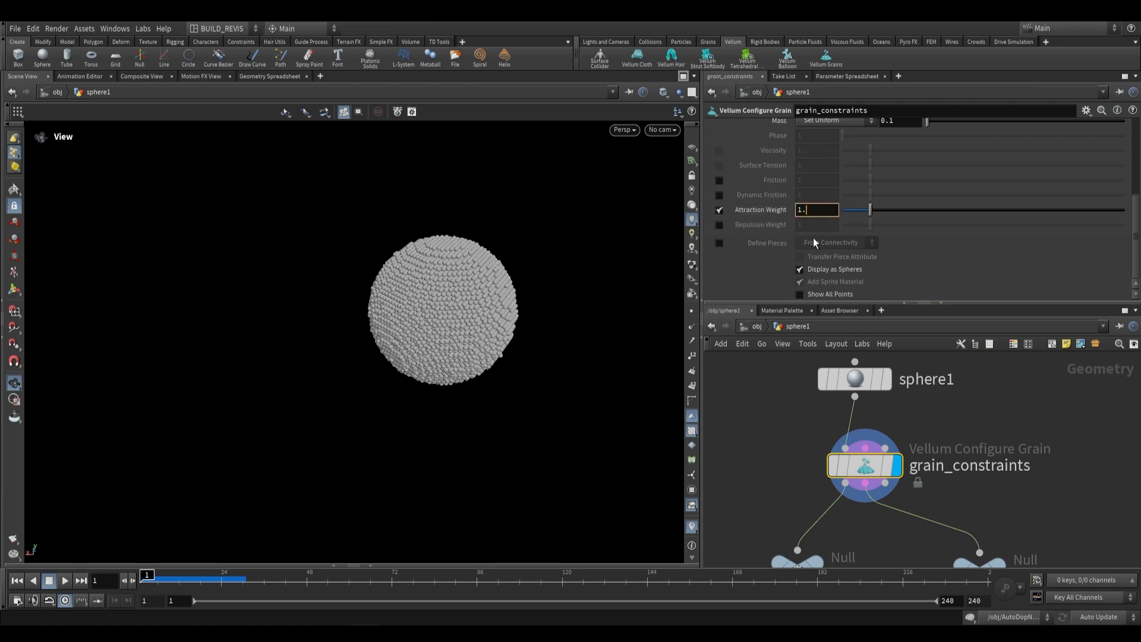
type("100")
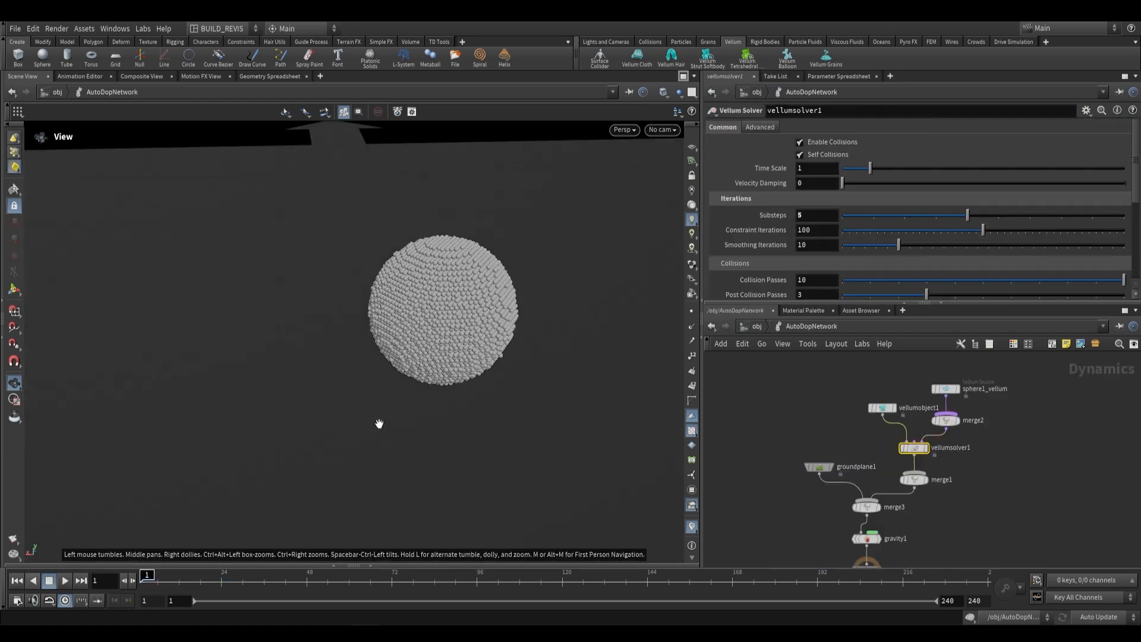
Step: Play the sticky-grain simulation and scroll through the Vellum Solver settings
left_click(64, 580)
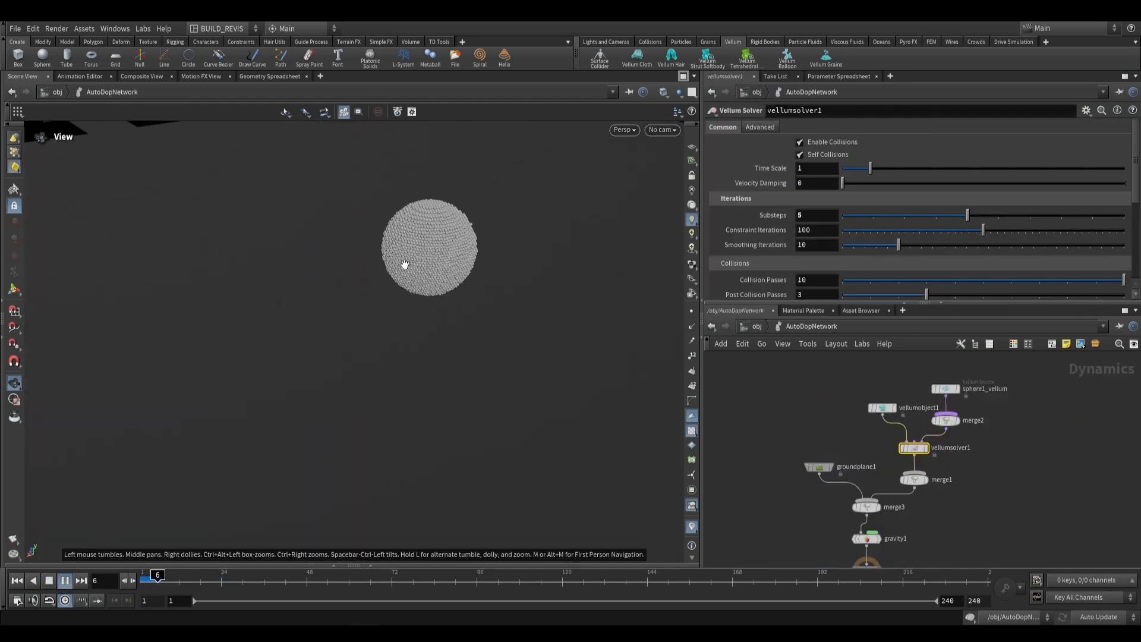
left_click(64, 581)
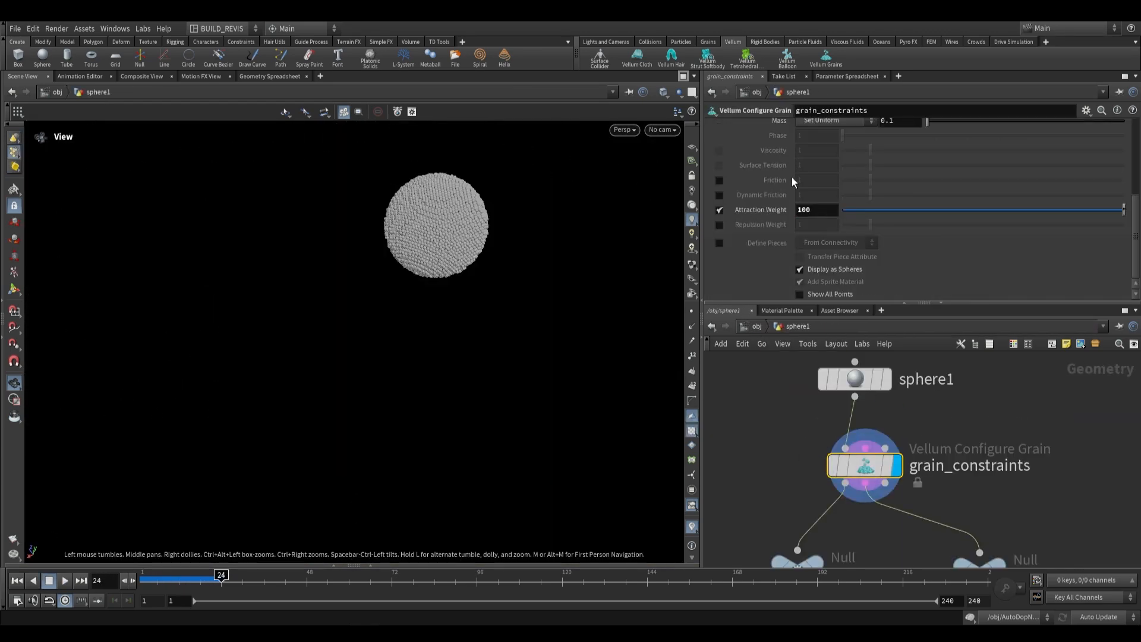
mouse_move(761, 209)
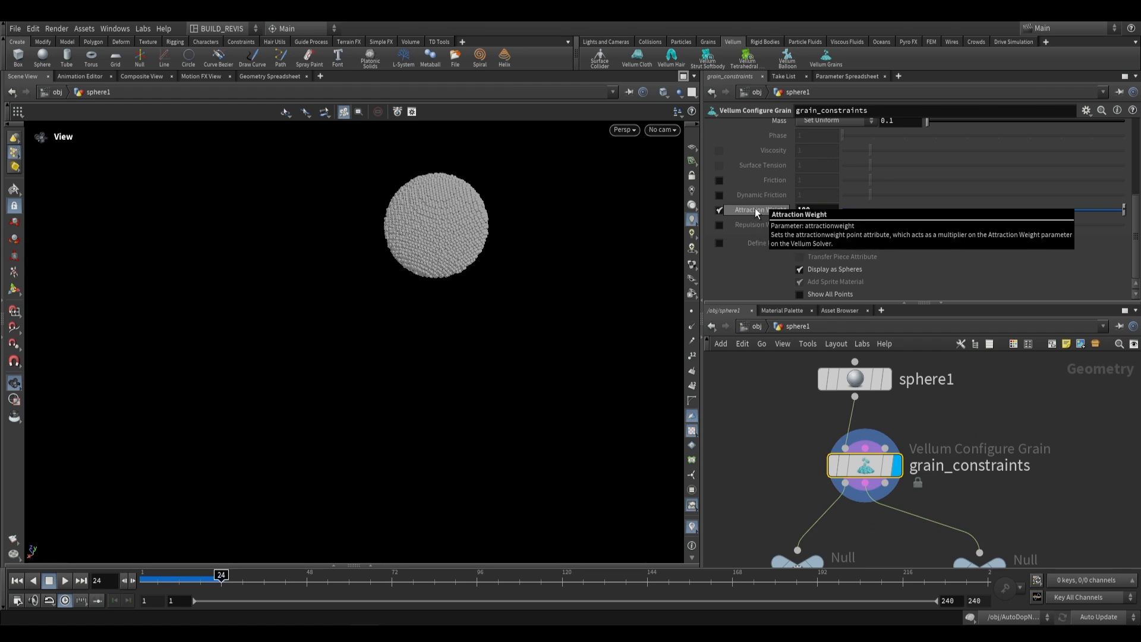
mouse_move(723, 220)
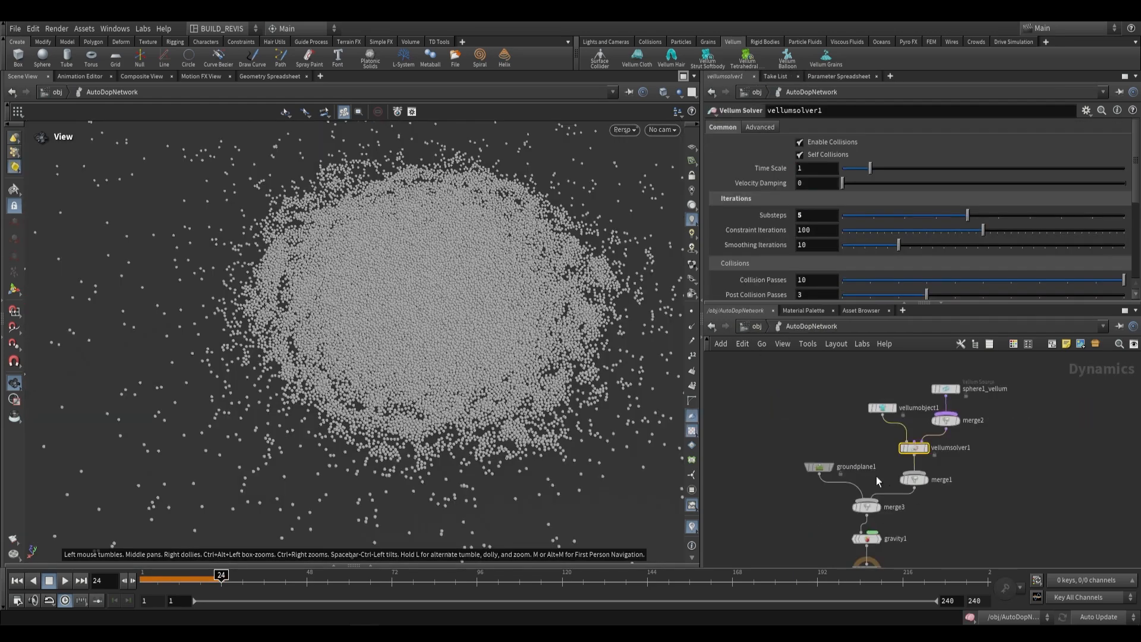
scroll("down", 3)
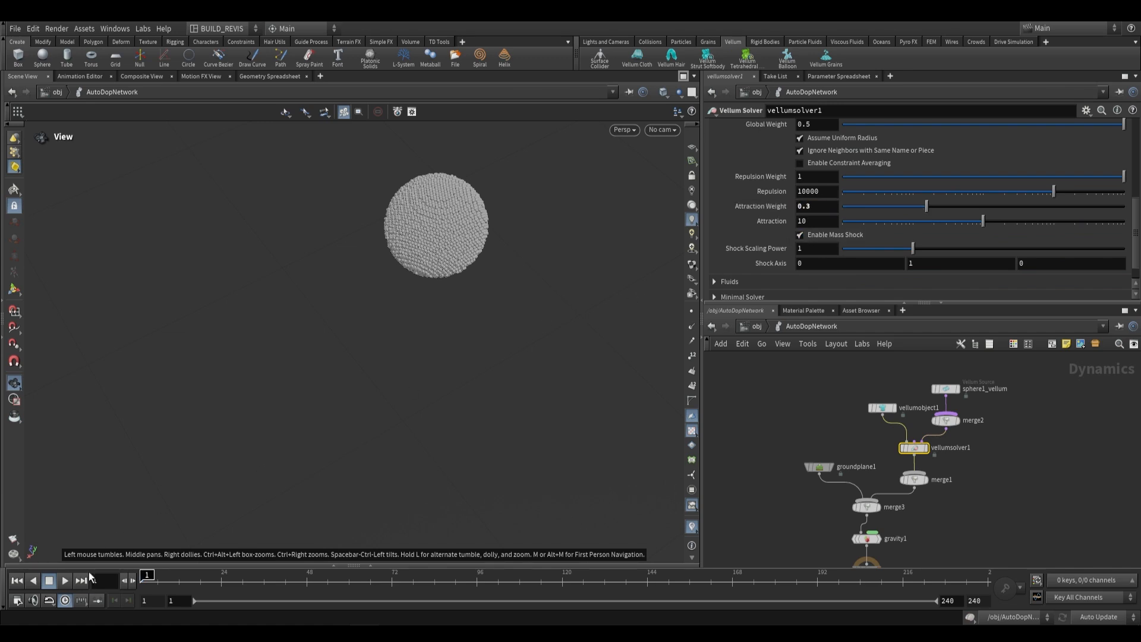
Step: Replay the grain sim from the start and stop after a few frames to see the clump
left_click(64, 580)
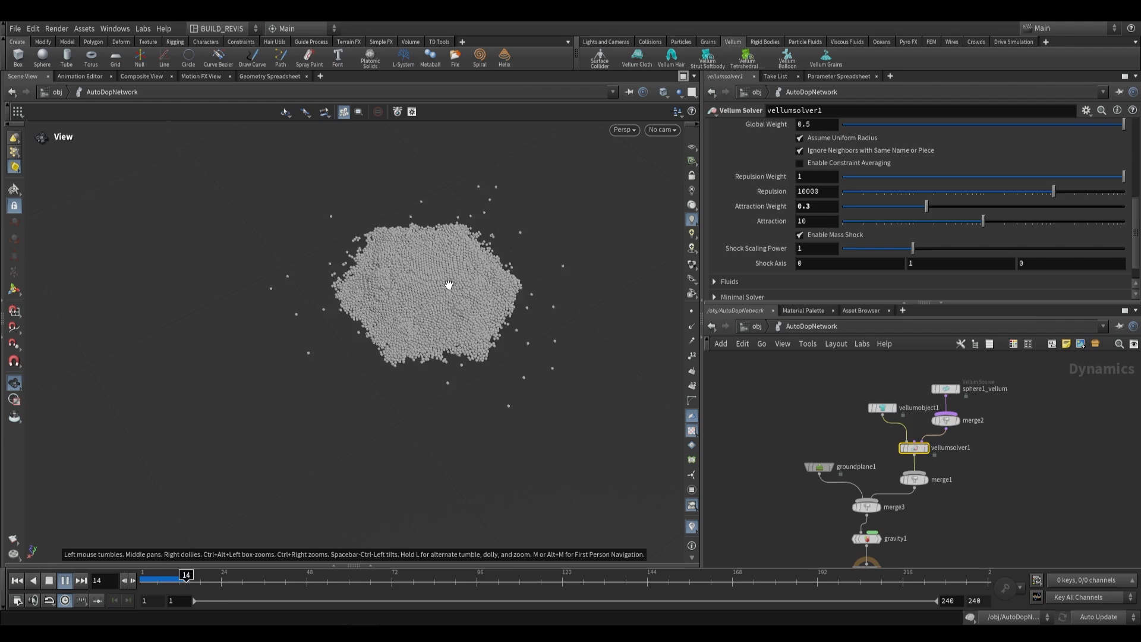
left_click(865, 466)
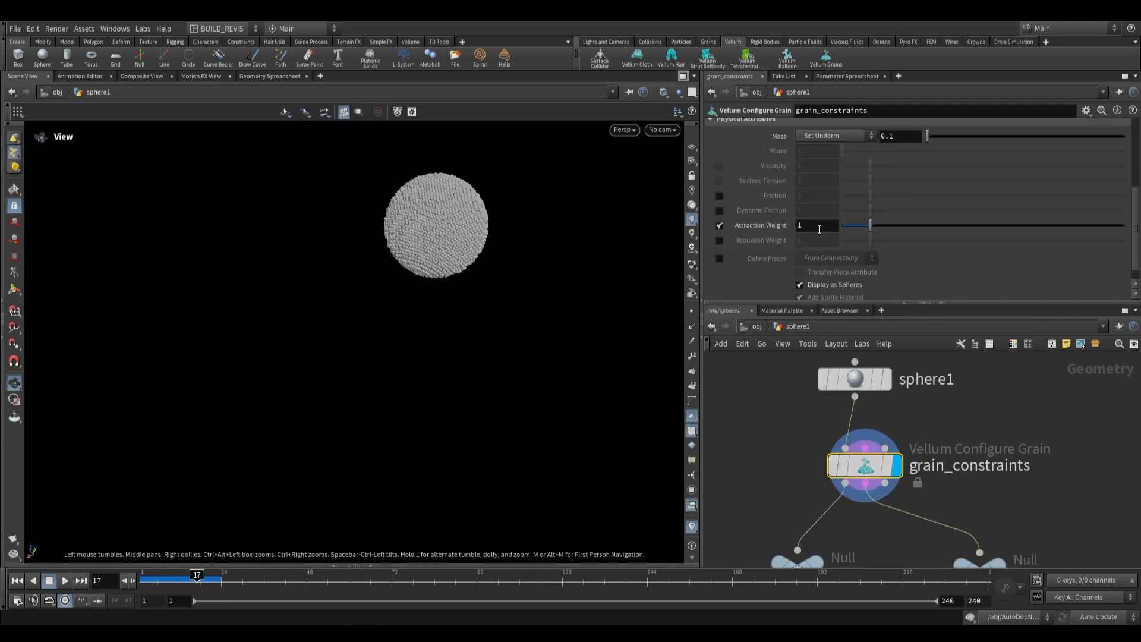
Step: Build geo1 holding a polygon-mesh sphere of radius 0.5
type("24")
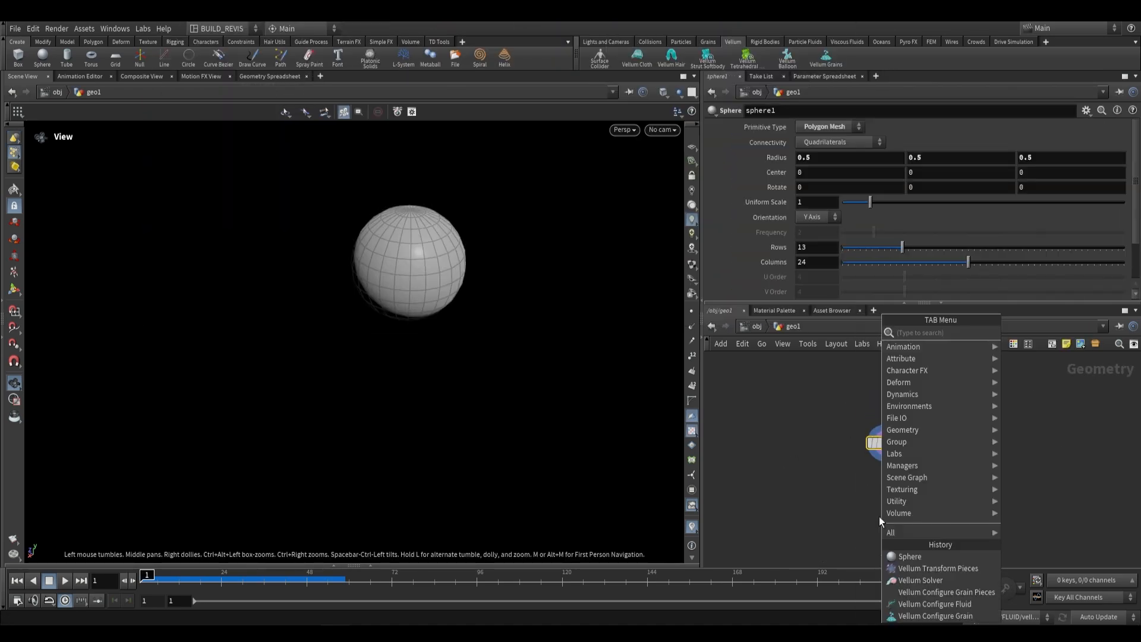
Step: Add a Vellum Configure Grain node below sphere1, turning Create Points from Volume on, then off
type("vellum cong")
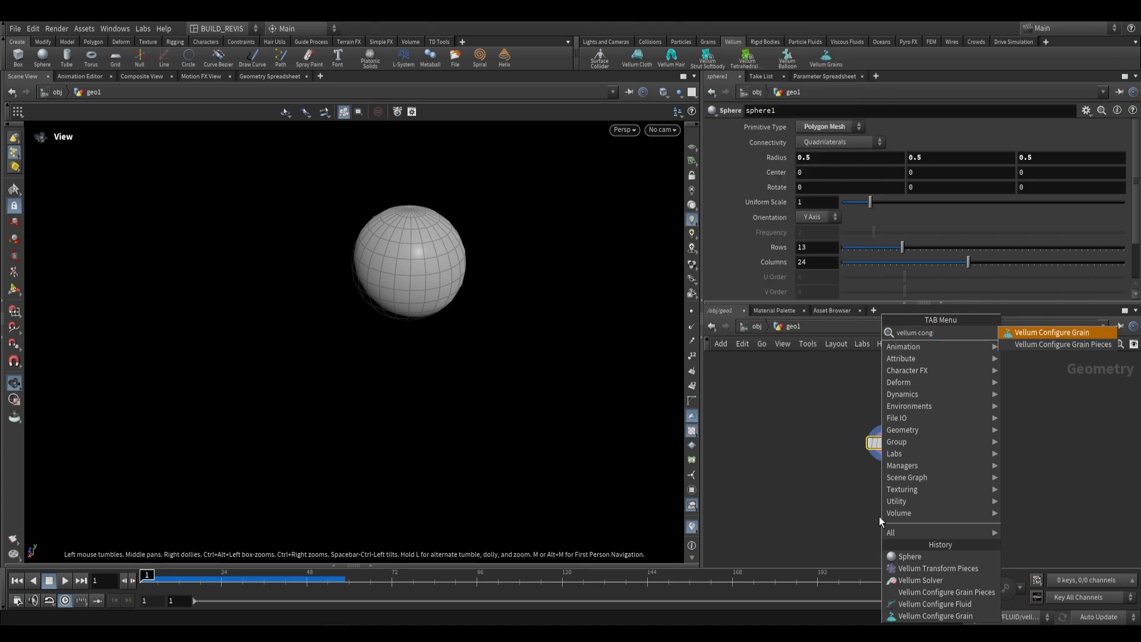
left_click(1052, 333)
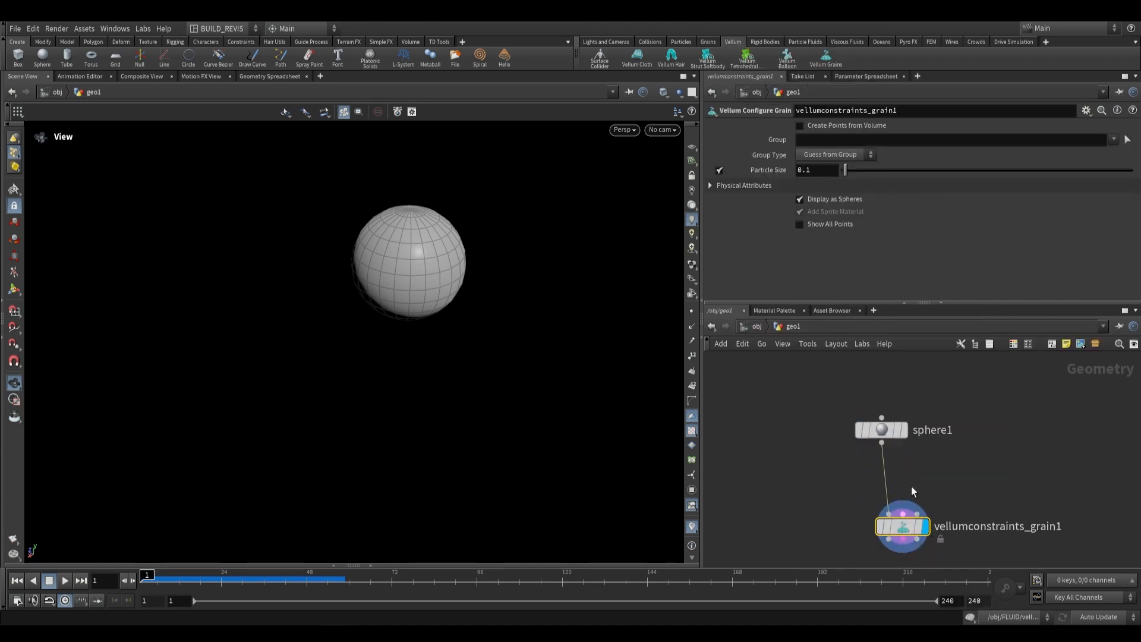
left_click(799, 126)
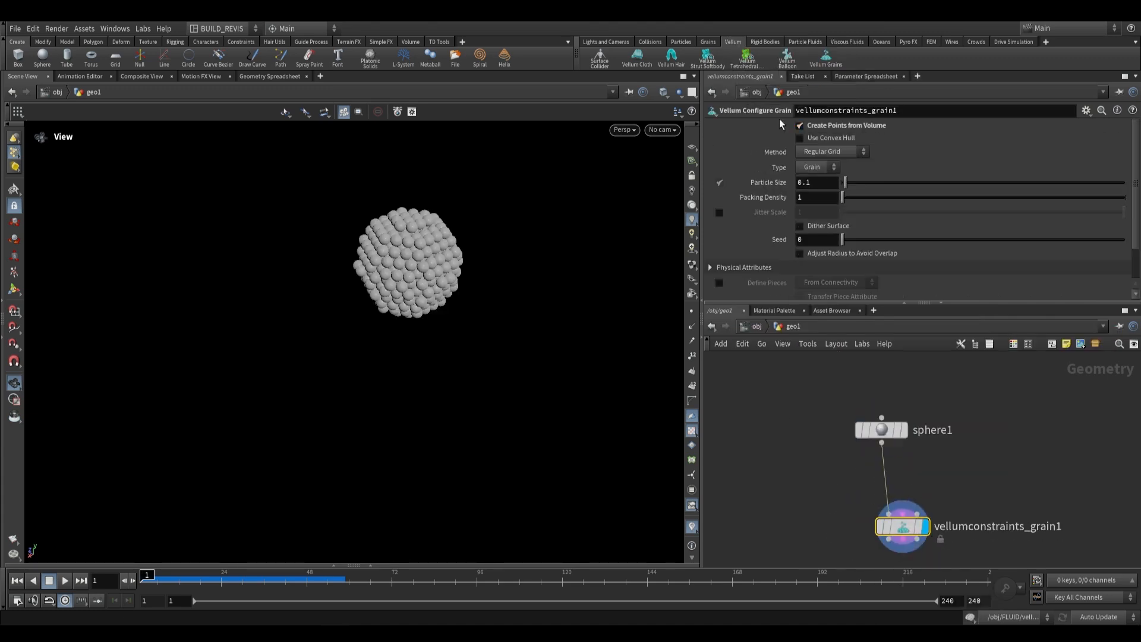
left_click(800, 126)
type("grains")
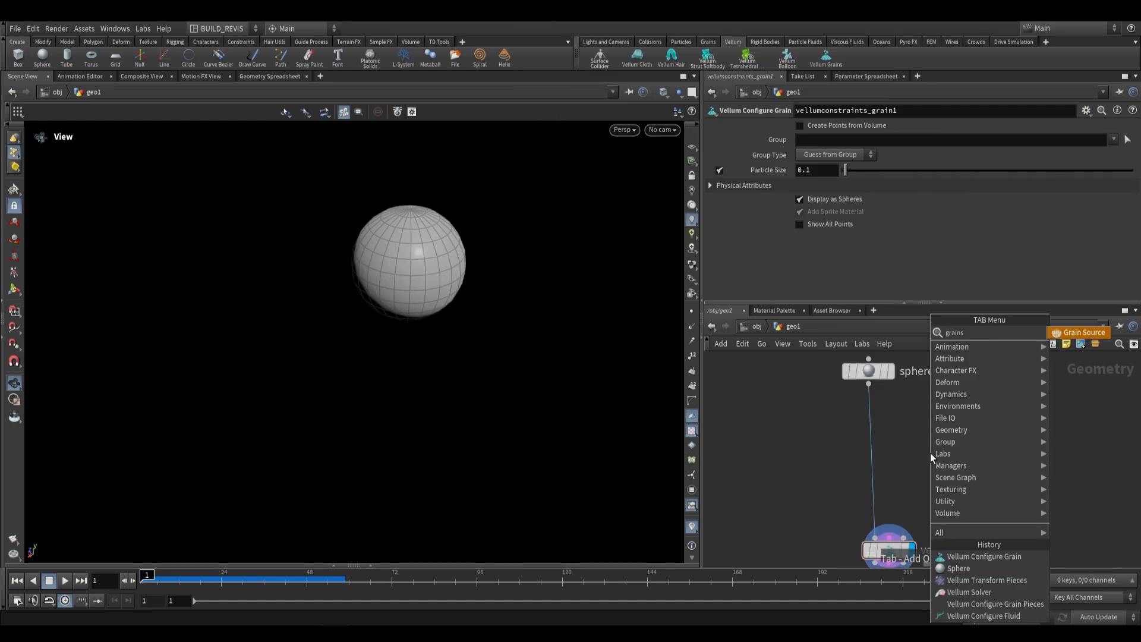
Step: Insert a Grain Source node, changing Point Separation from 0.05 to 0.03
left_click(1083, 333)
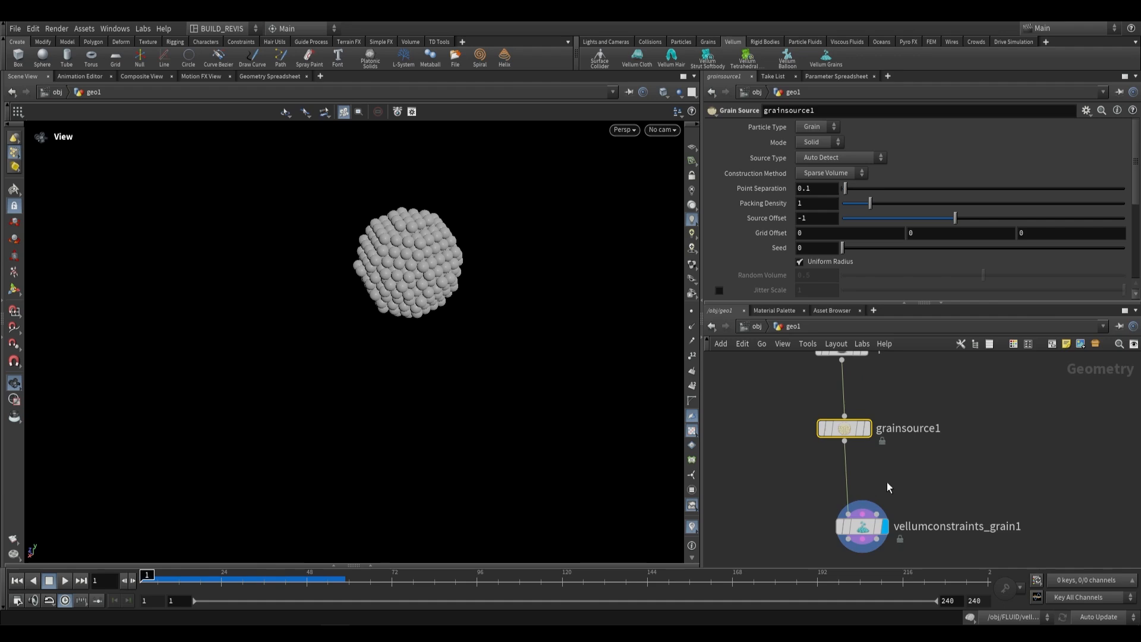
mouse_move(874, 447)
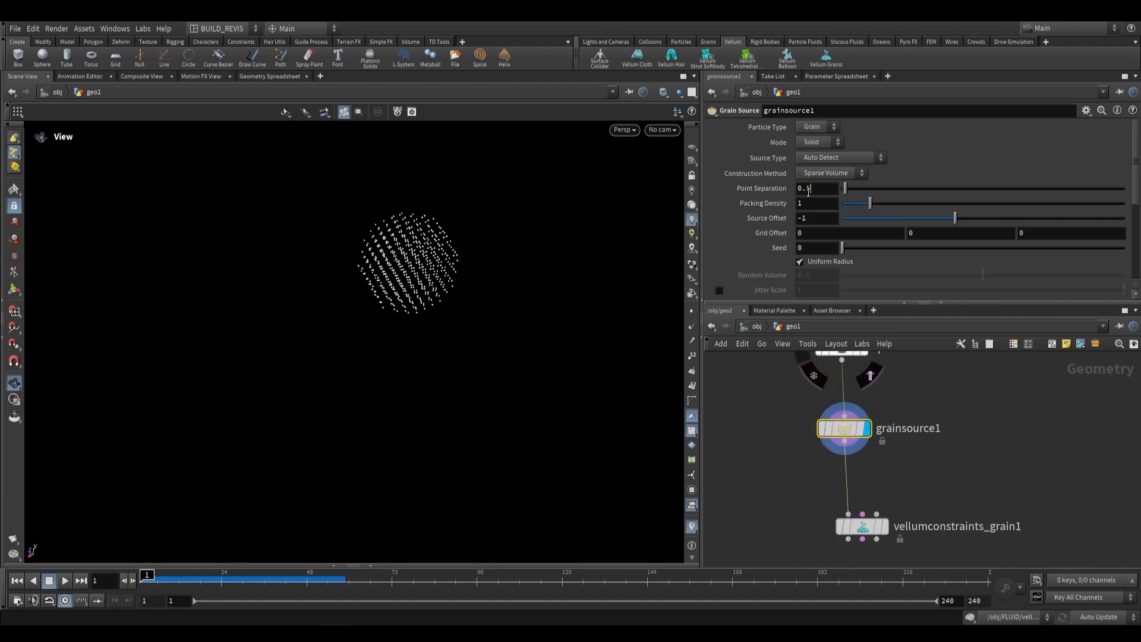
type("0.05")
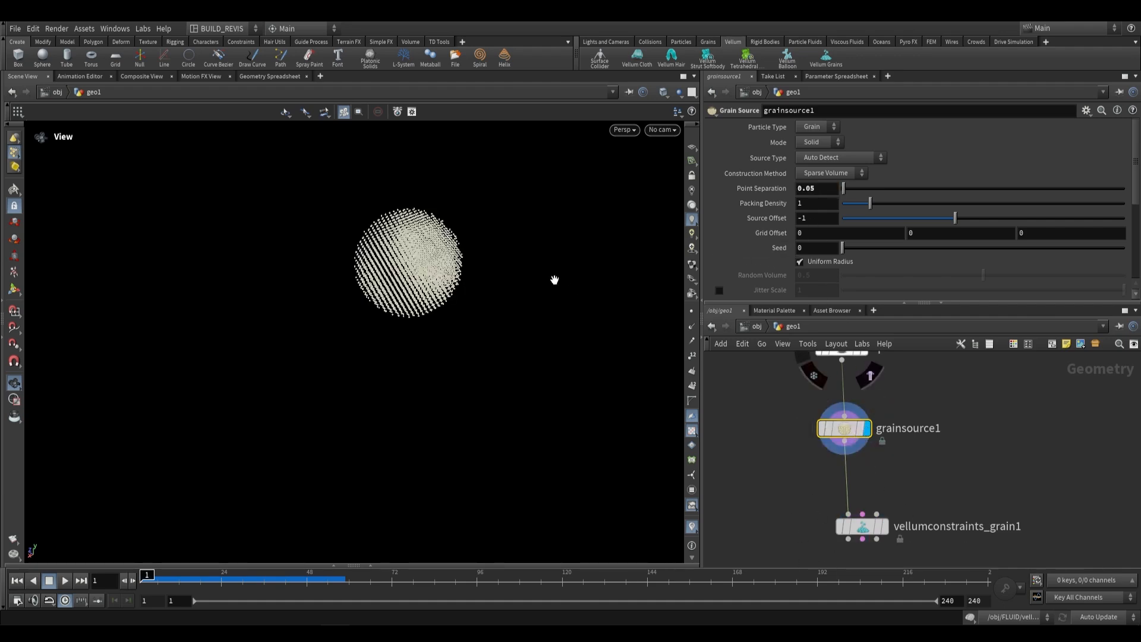
left_click(862, 525)
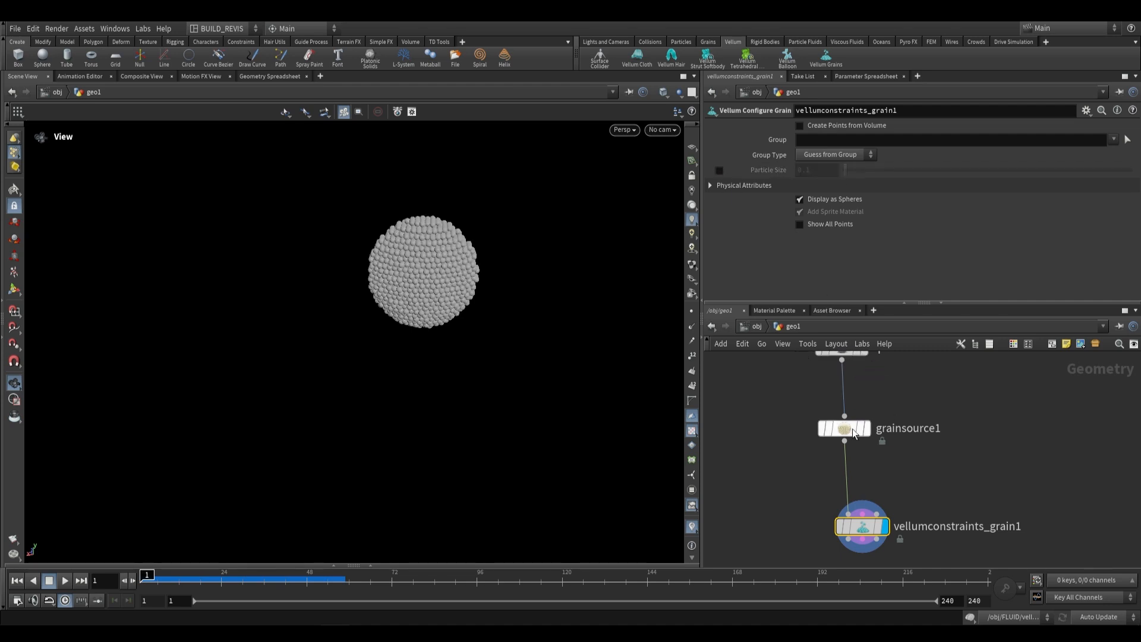
left_click(843, 428)
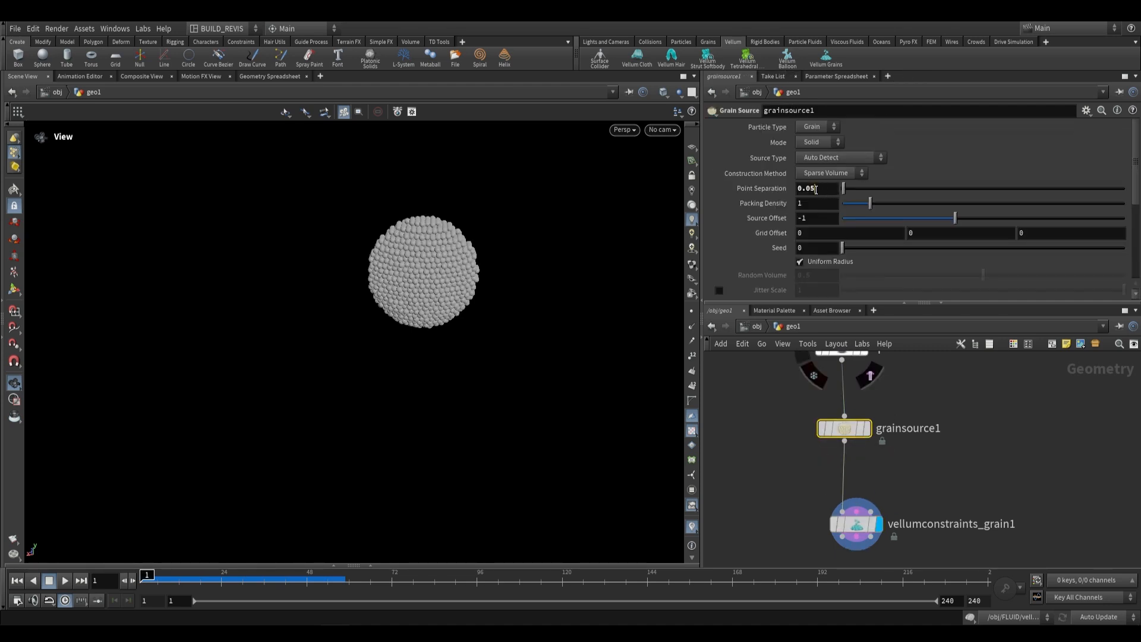
type("0.03")
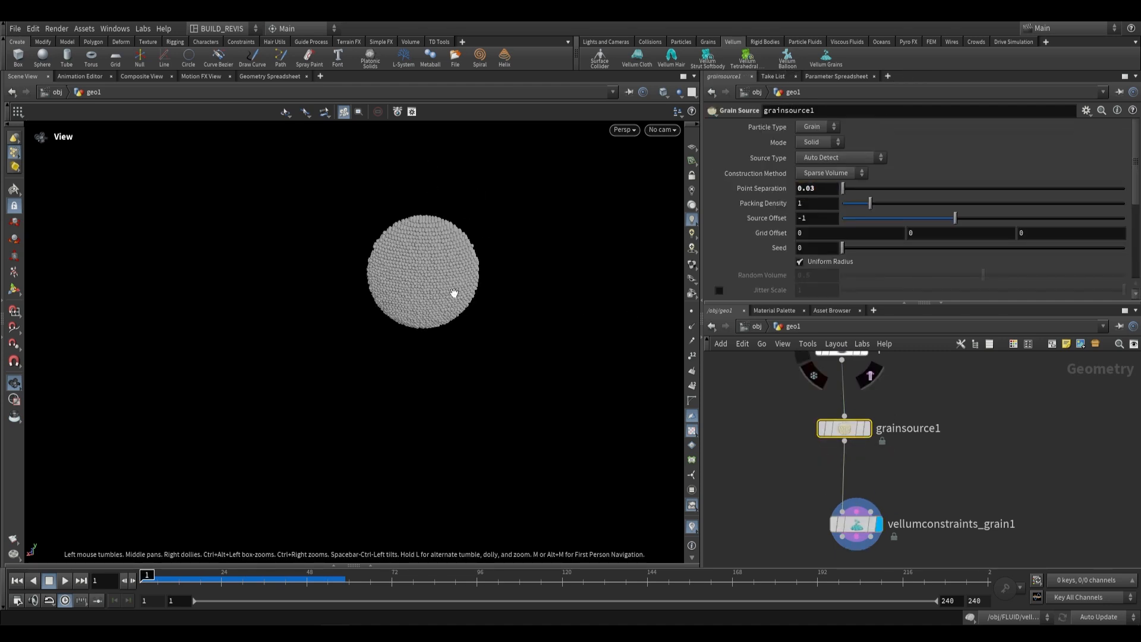
Step: Add a Vellum Solver with ground position Y at -1 and play the collapse
type("vellum solver")
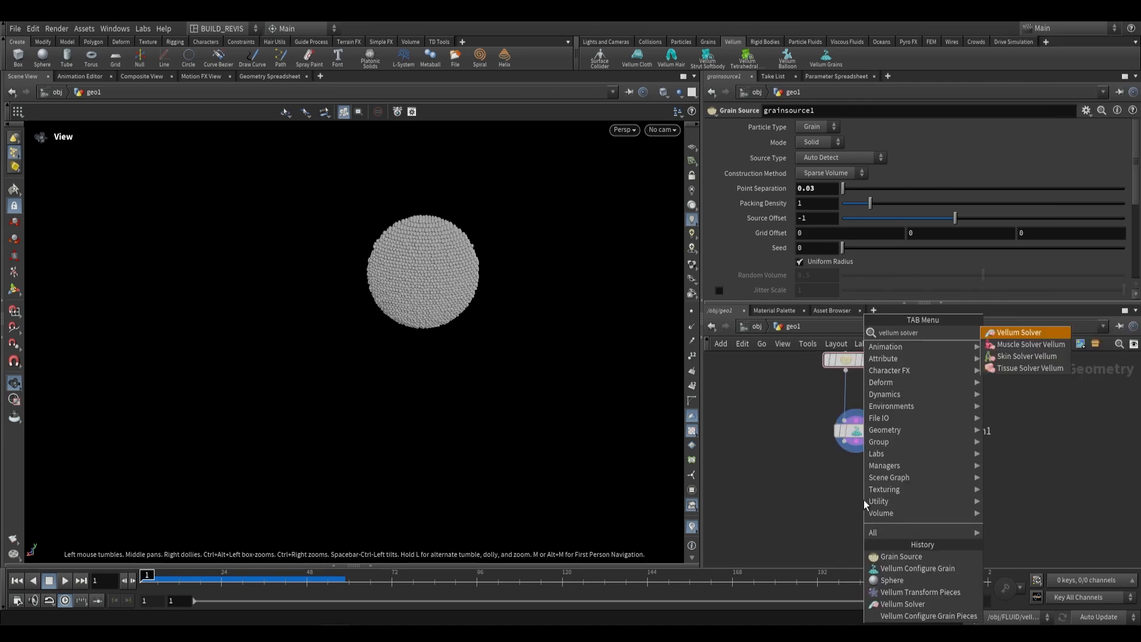
left_click(1018, 332)
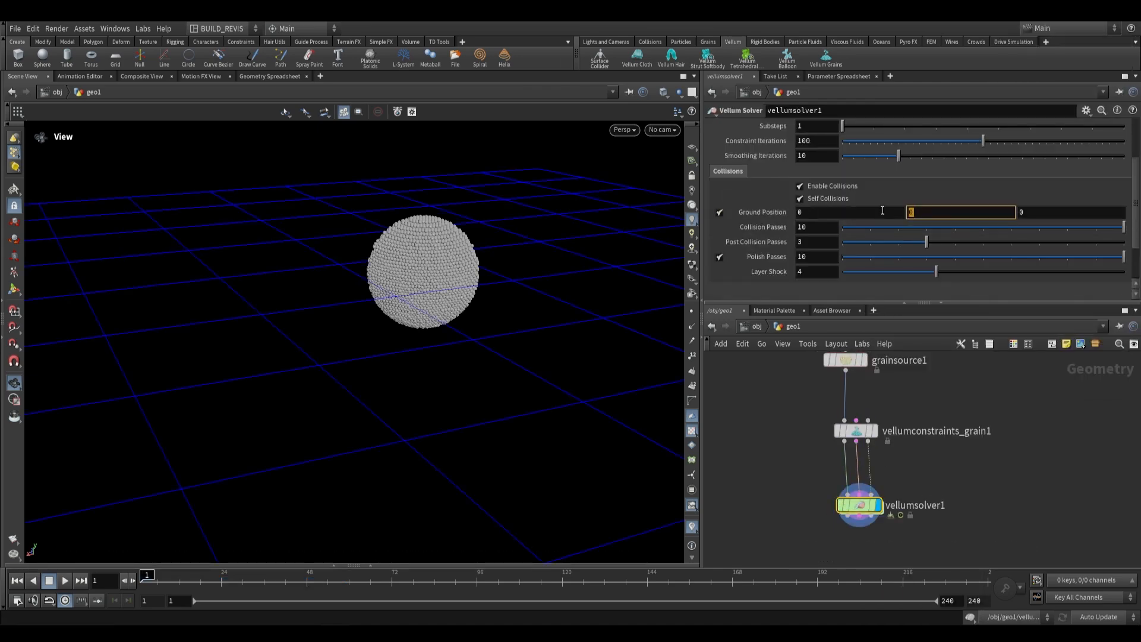
type("-1")
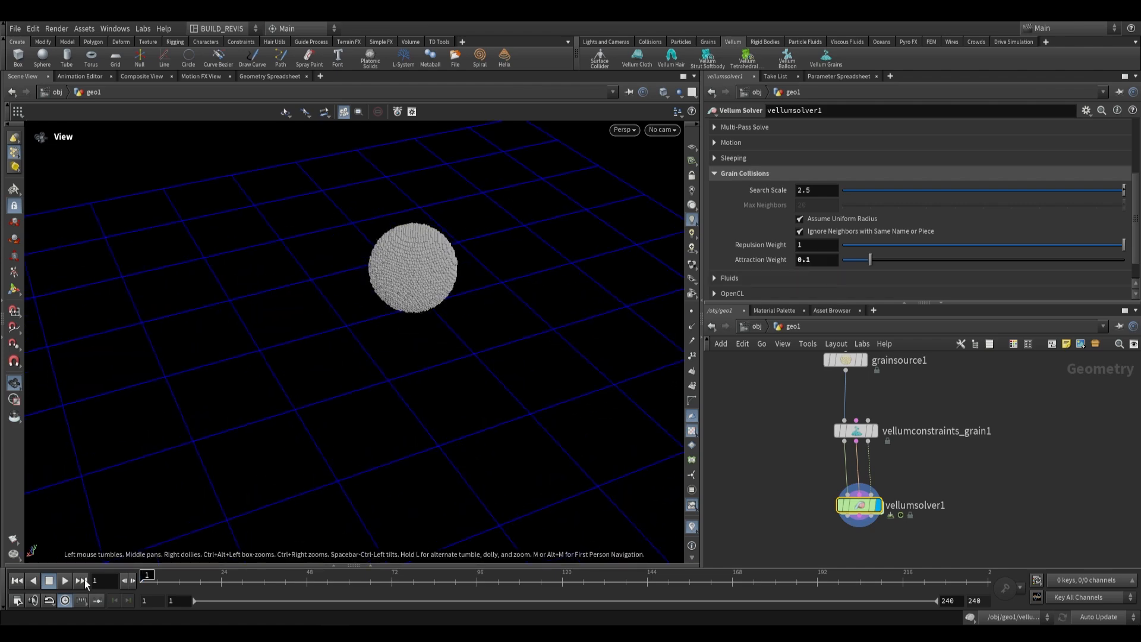
left_click(64, 580)
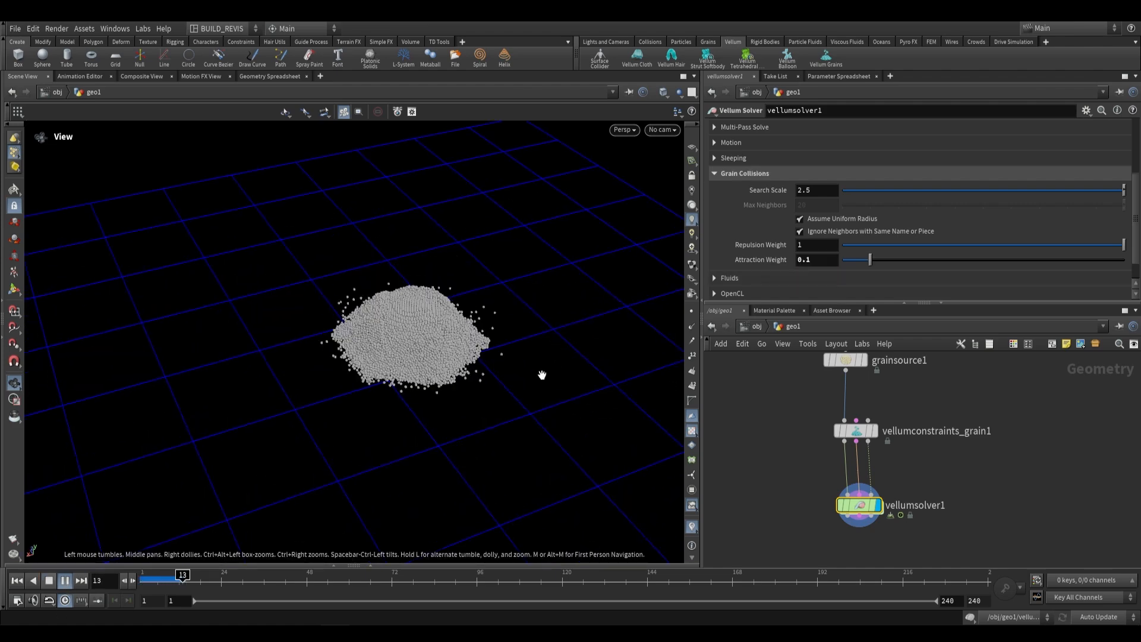
left_click(64, 579)
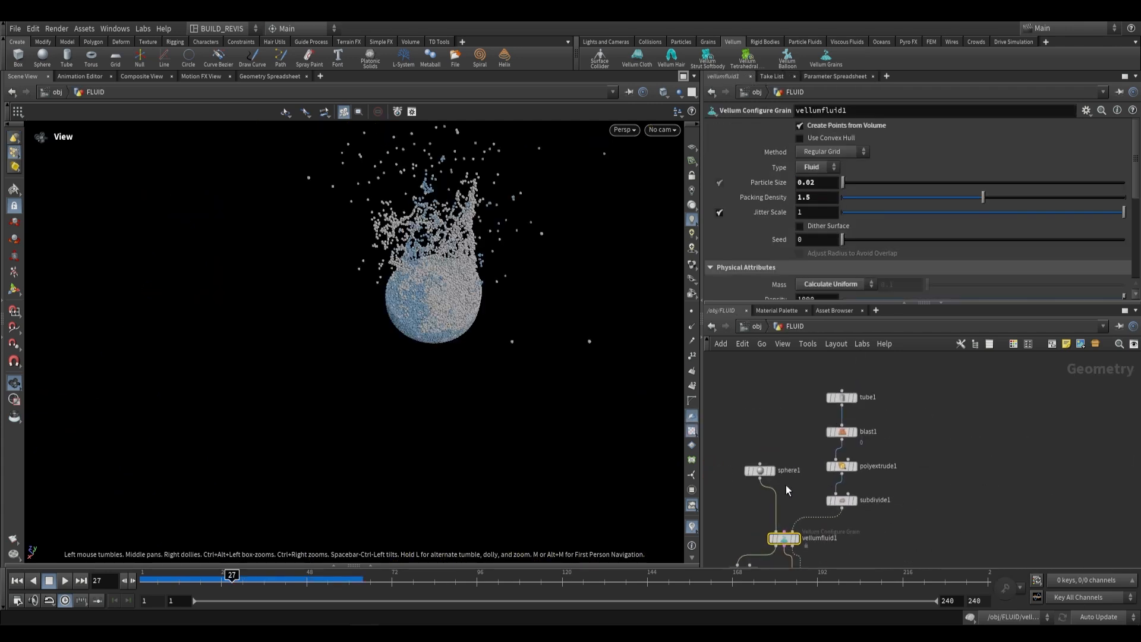
Step: Search the Tab menu for 'conf' Configure entries below the vellumfluid1 Vellum fluid node
key("Tab")
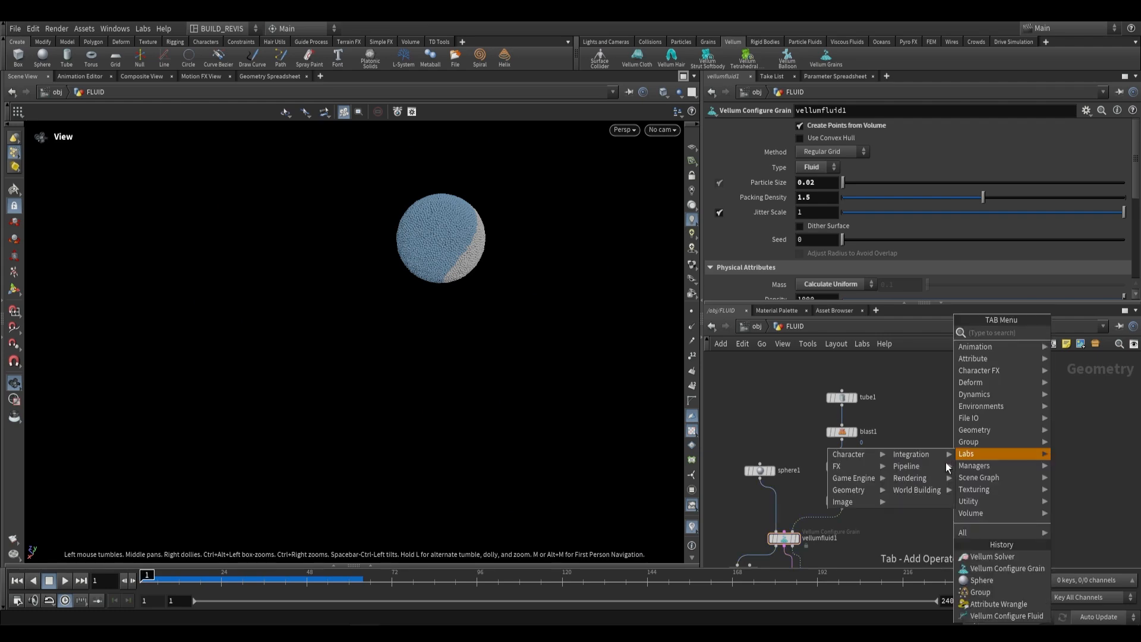
type("conf")
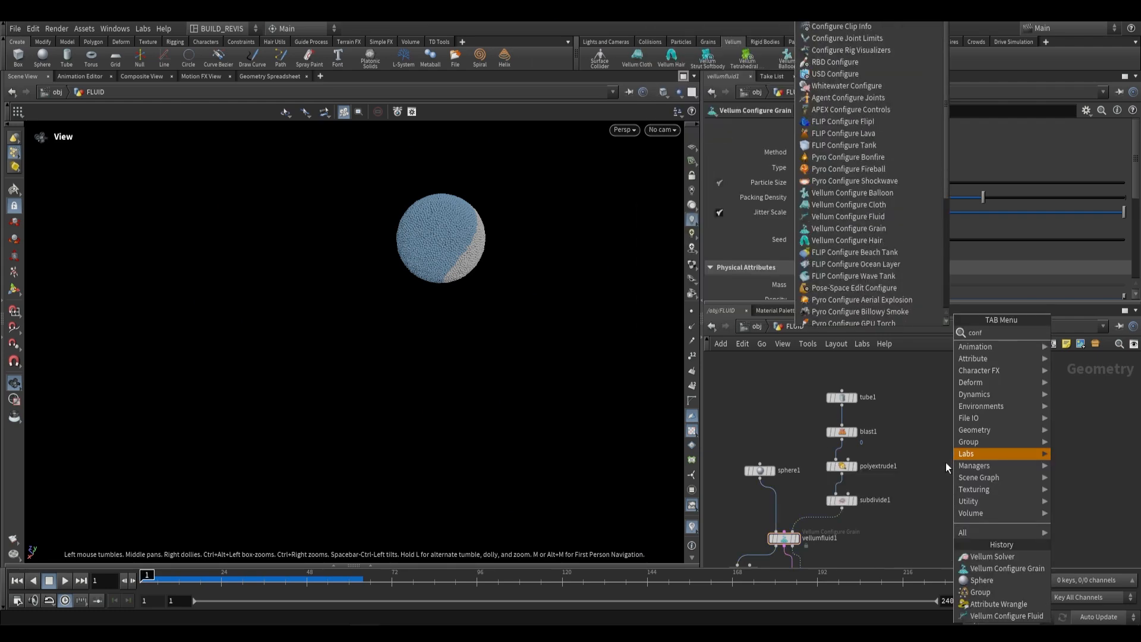
left_click(848, 216)
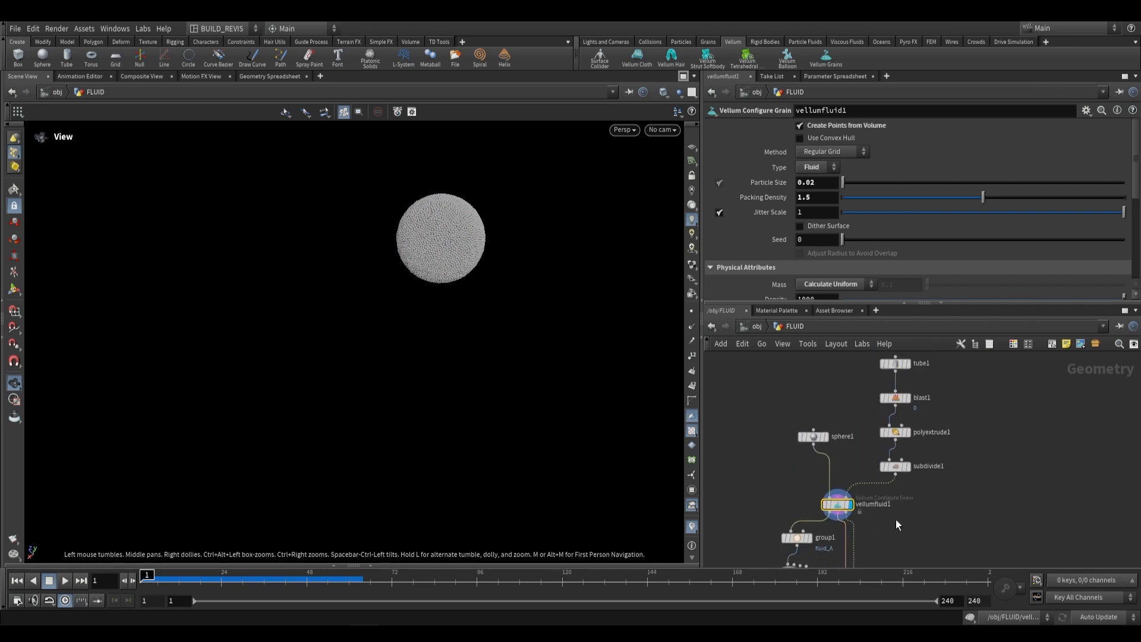
Step: Set mass to 2 and edit the phase value in the fluid_A wrangle's VEX
left_click(894, 494)
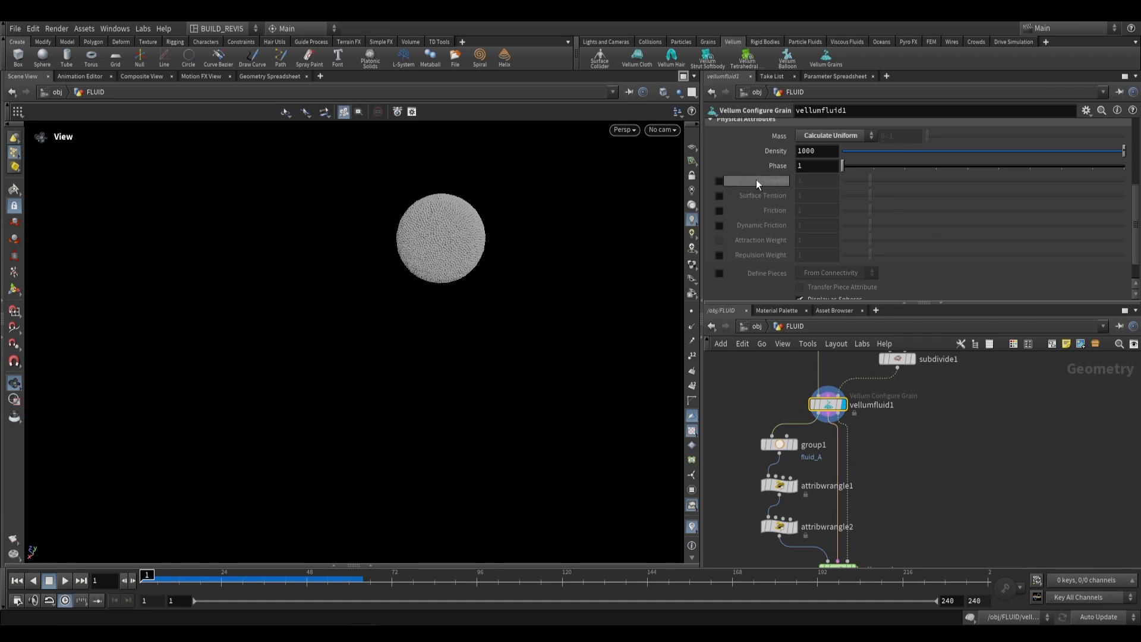
mouse_move(760, 194)
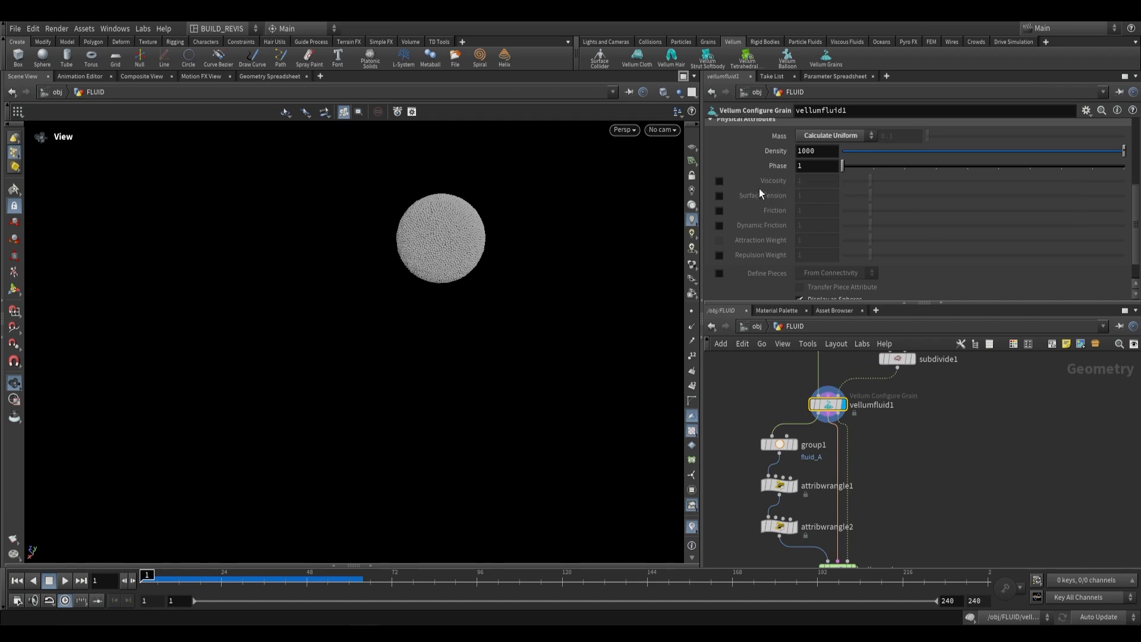
mouse_move(761, 180)
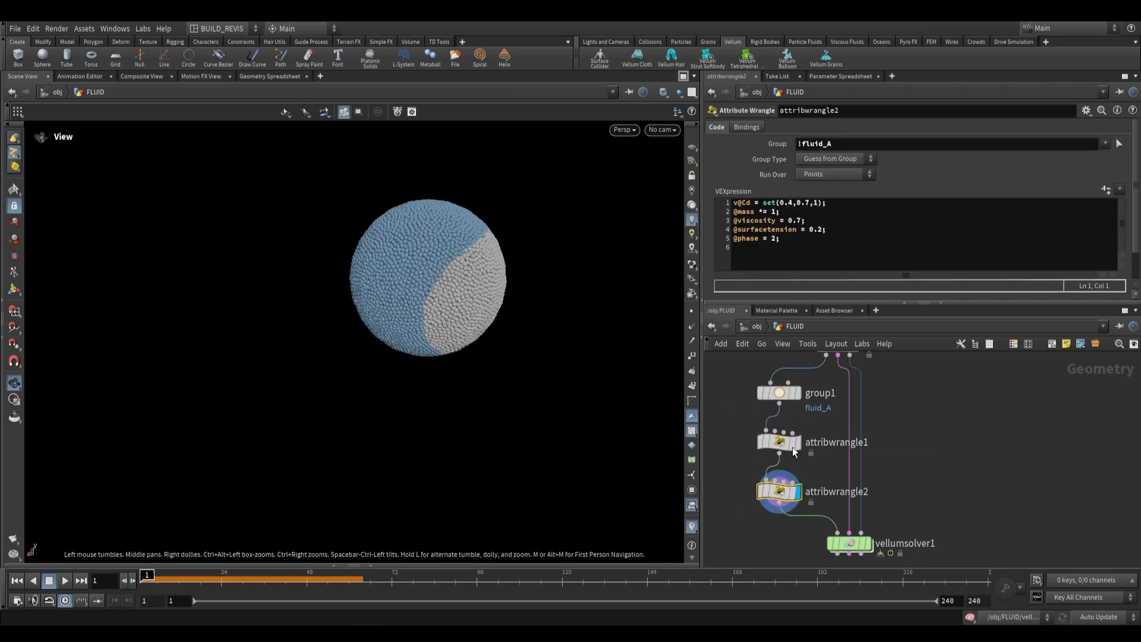
left_click(777, 442)
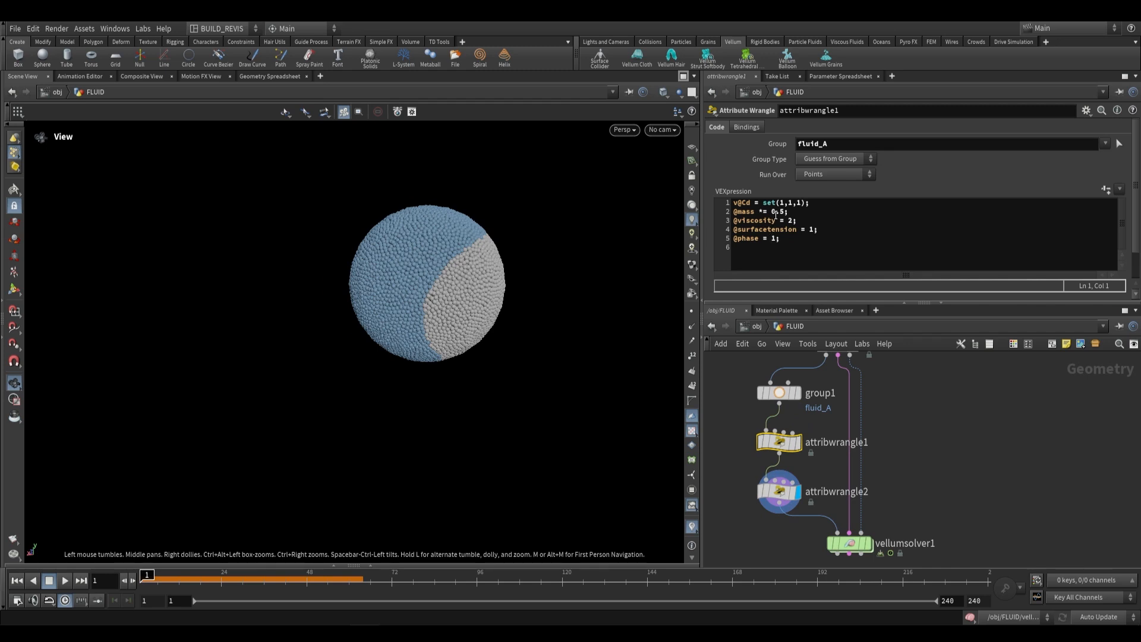
left_click(782, 211)
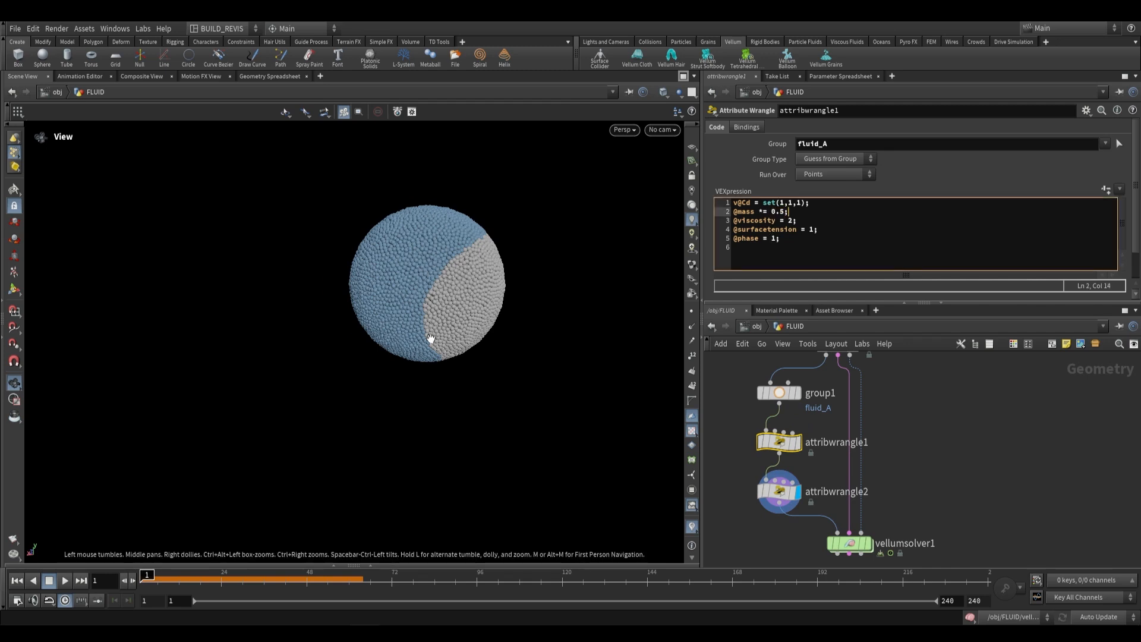
mouse_move(440, 175)
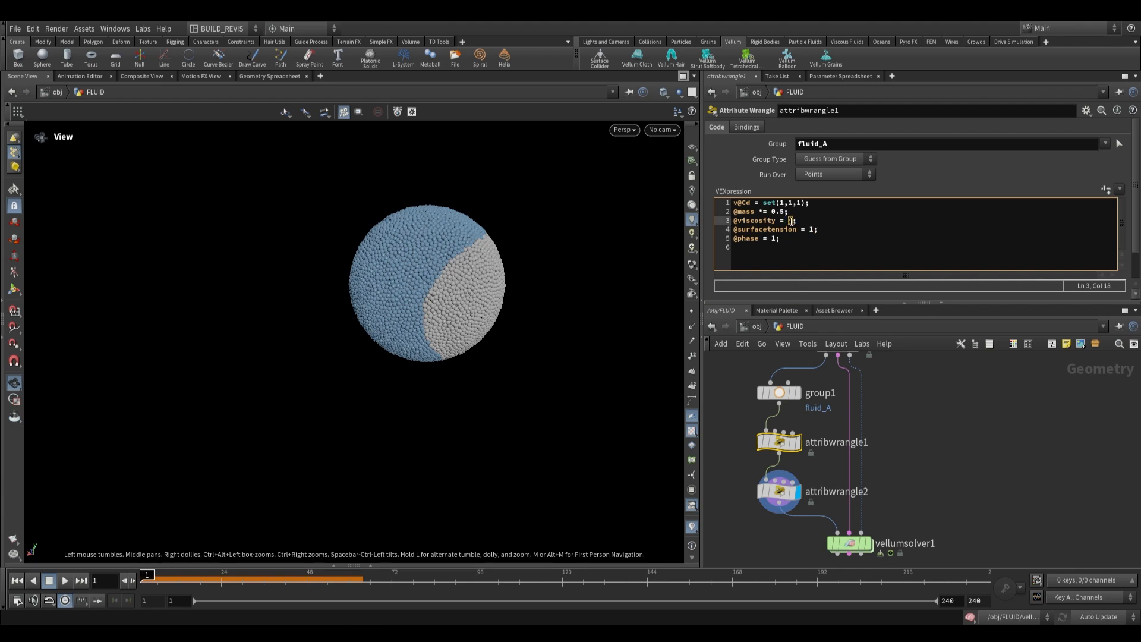
type("2")
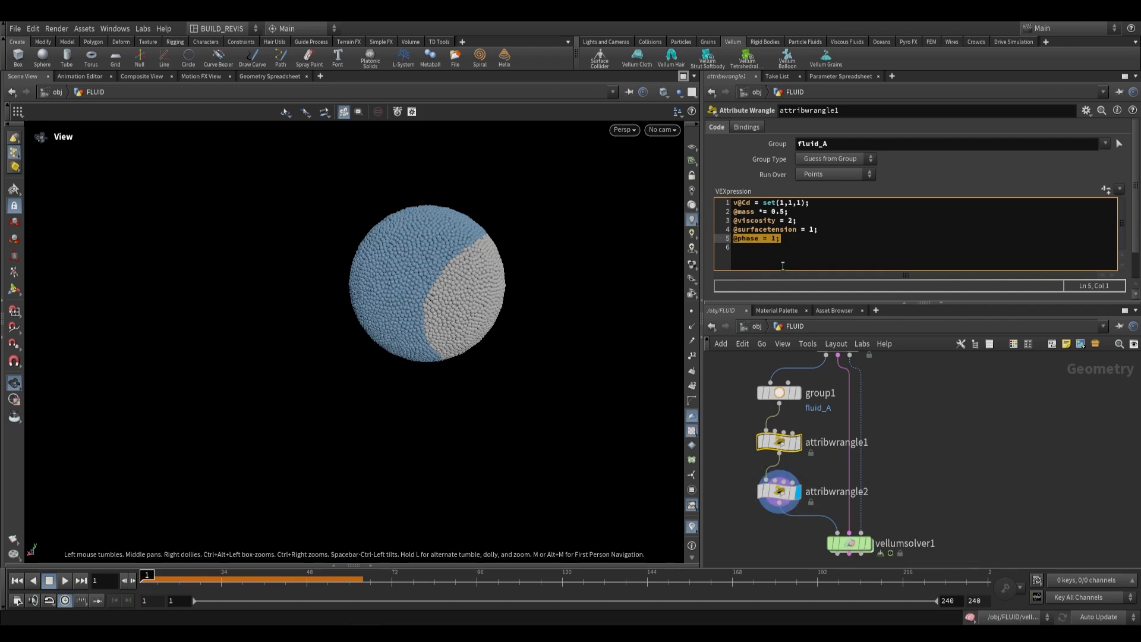
left_click(772, 238)
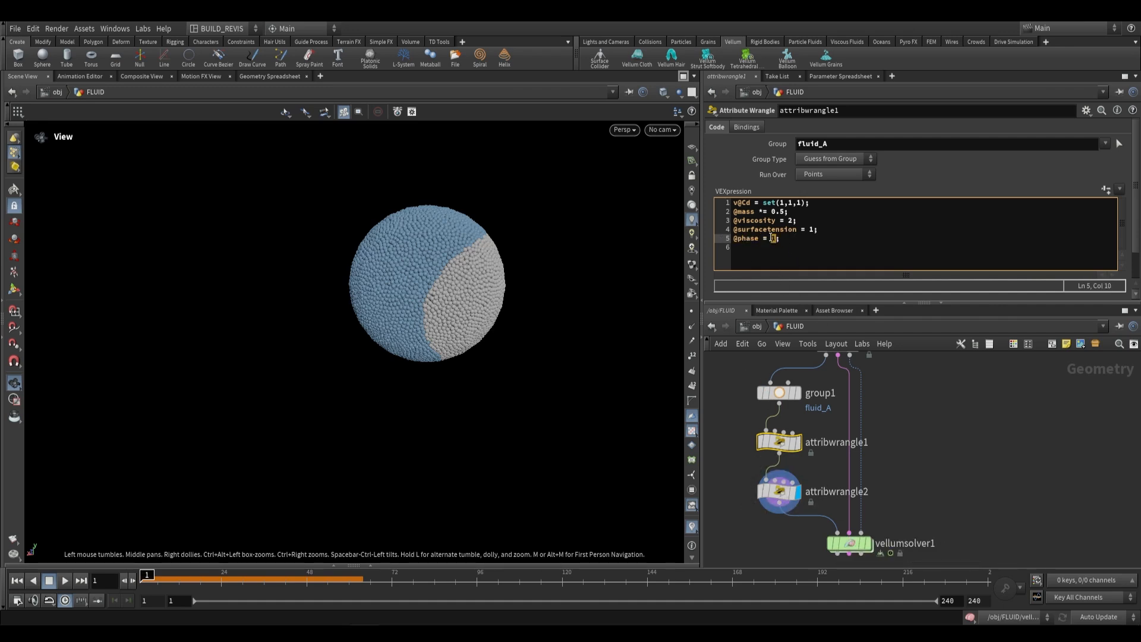
Step: Review the second wrangle's VEX defining the blue, runnier phase for !fluid_A
left_click(778, 492)
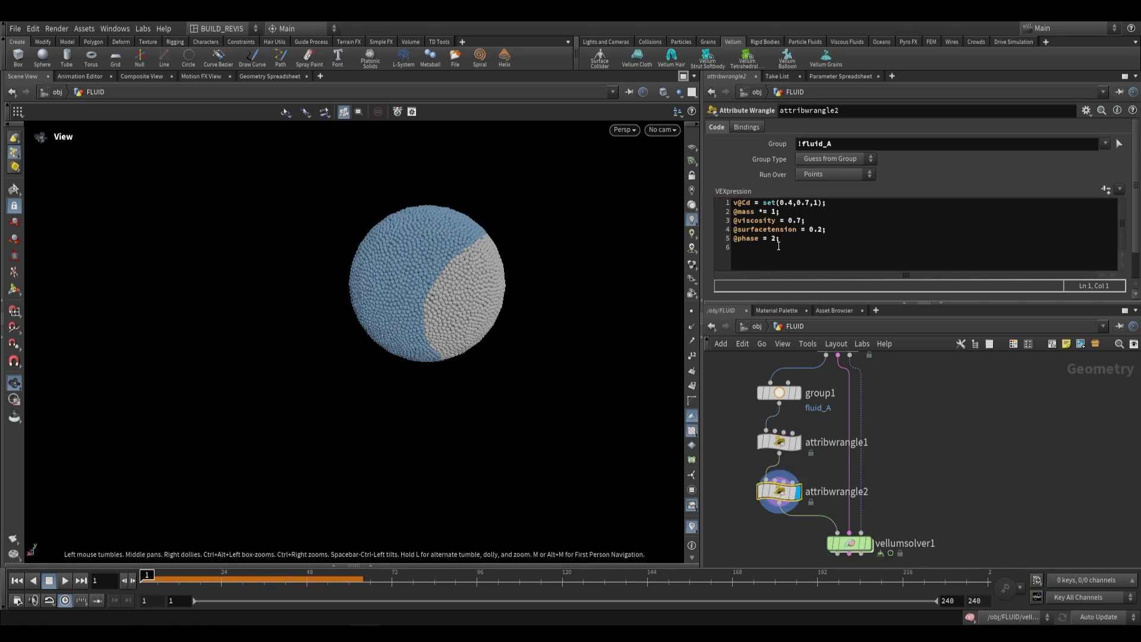
left_click(778, 441)
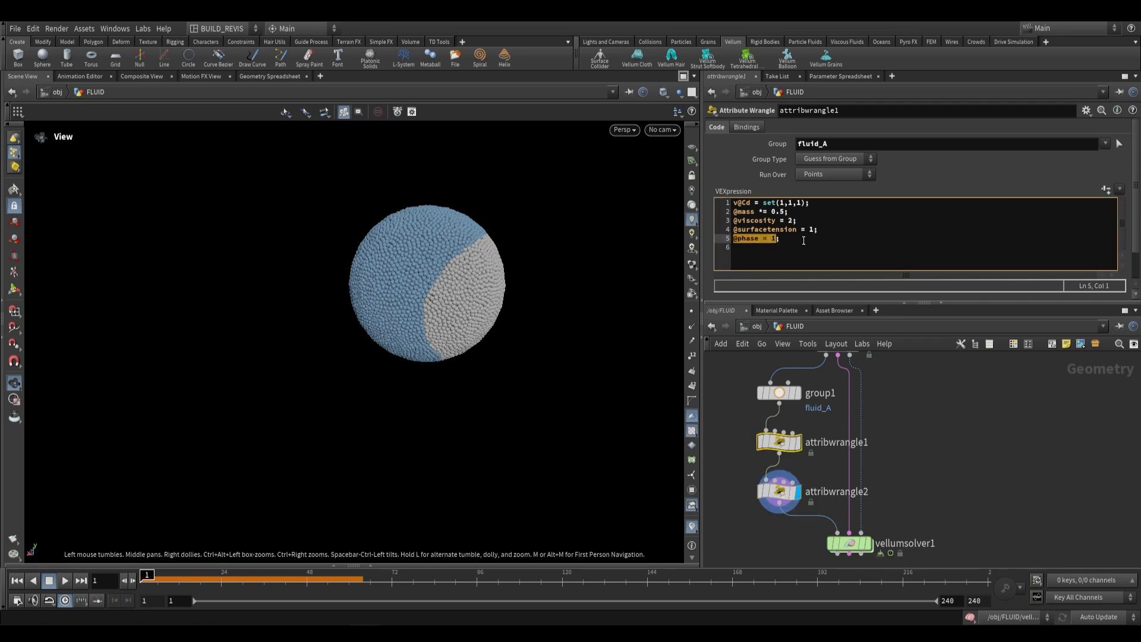
left_click(777, 491)
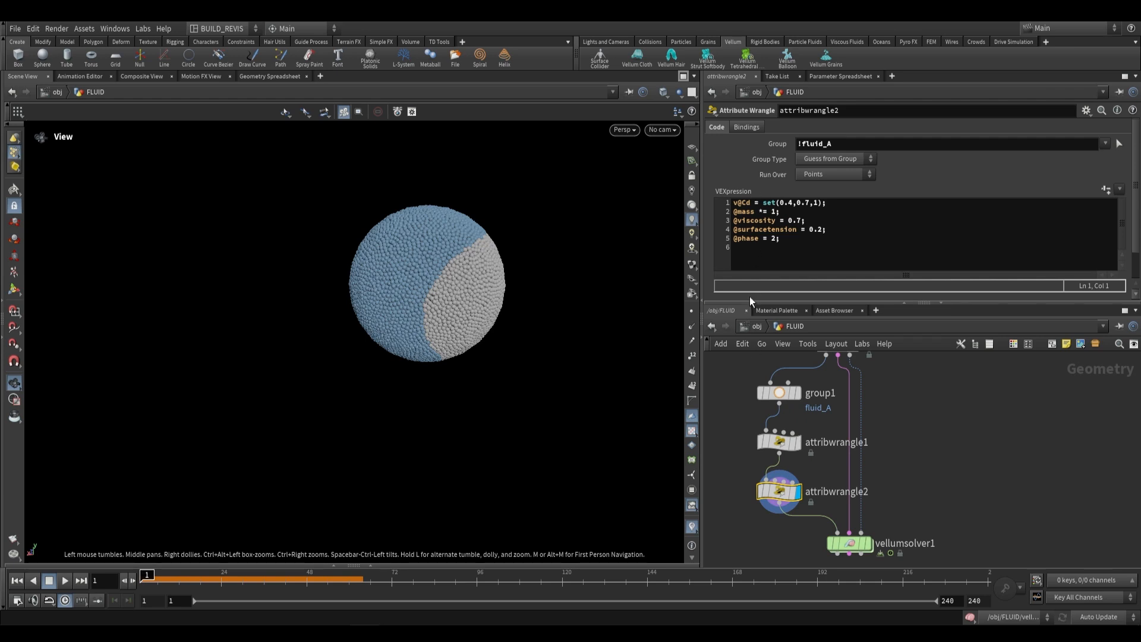
mouse_move(406, 328)
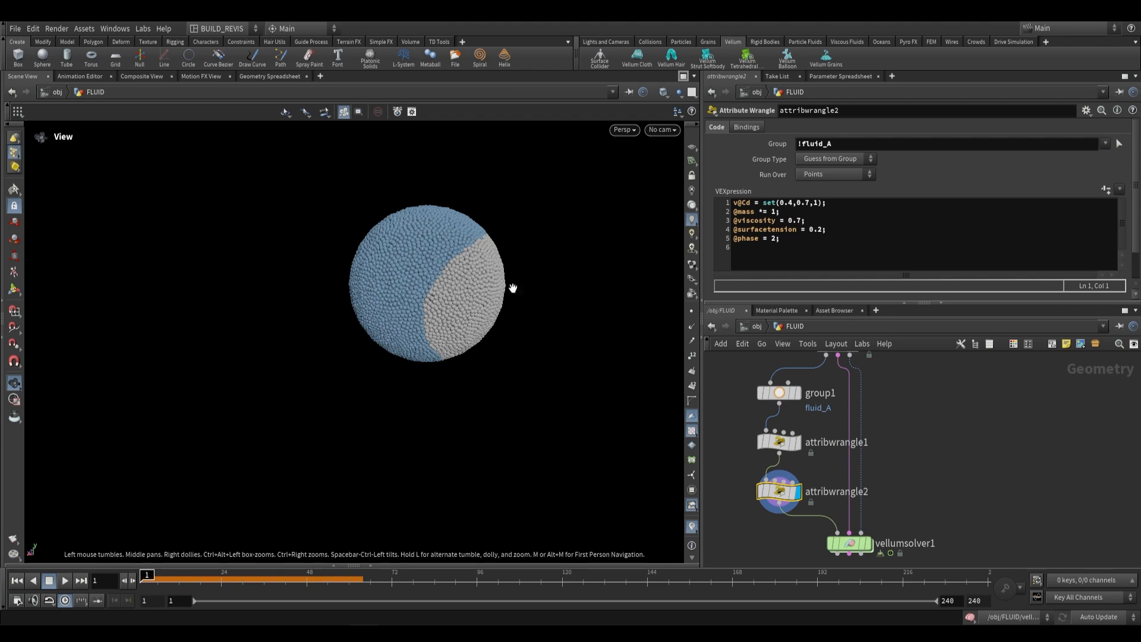
Step: Play, rewind and replay vellumsolver1 to watch blue fluid settle beneath white
left_click(847, 543)
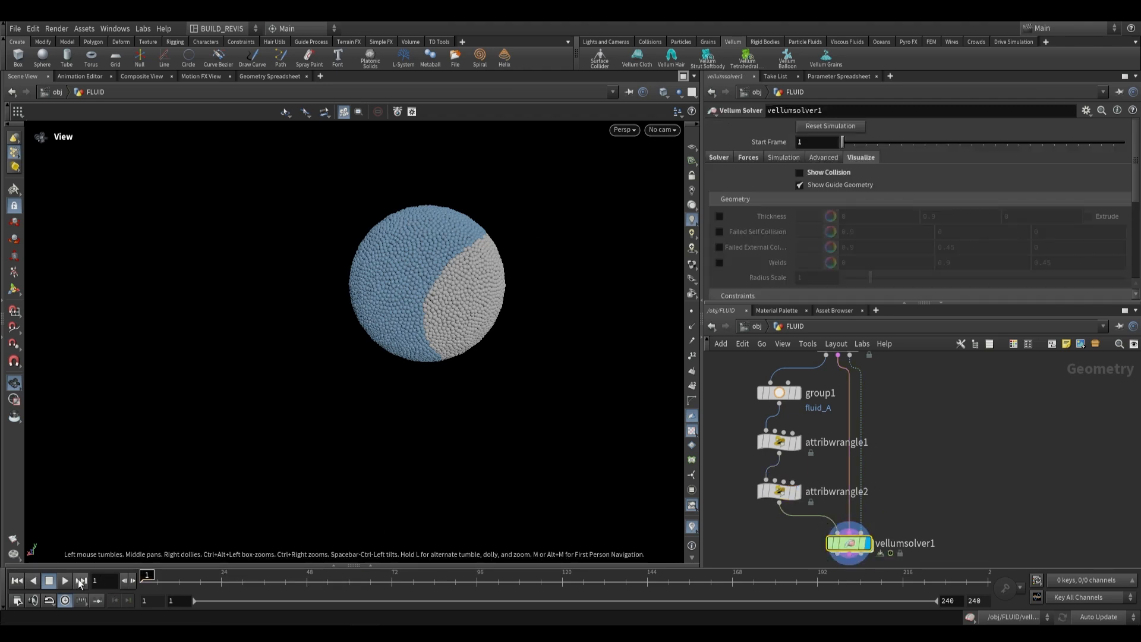
left_click(65, 580)
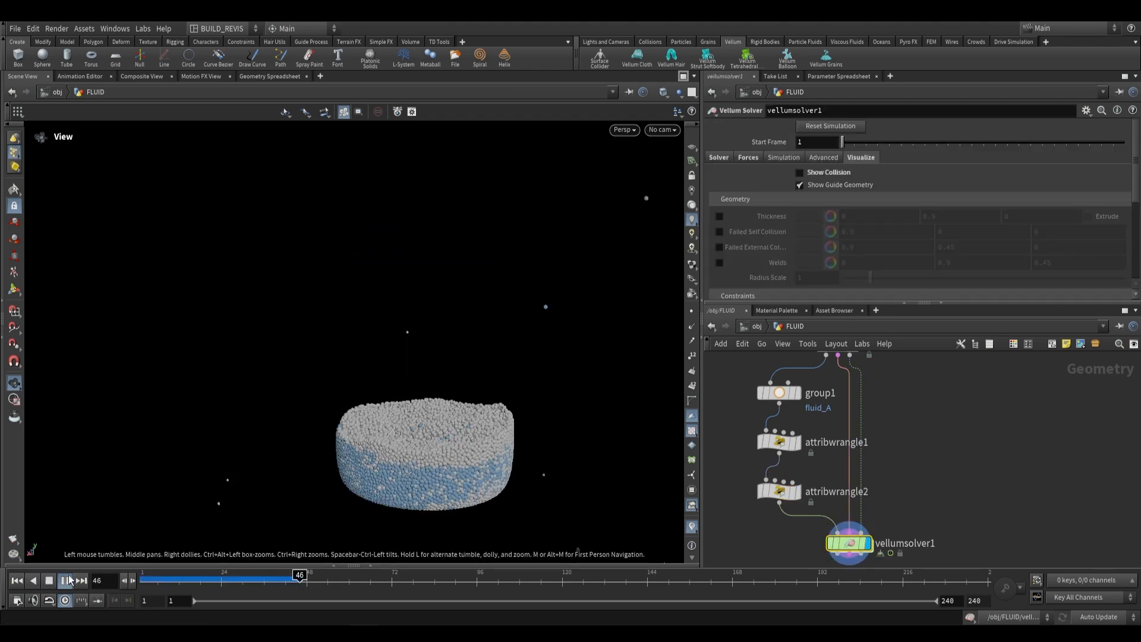
left_click(50, 580)
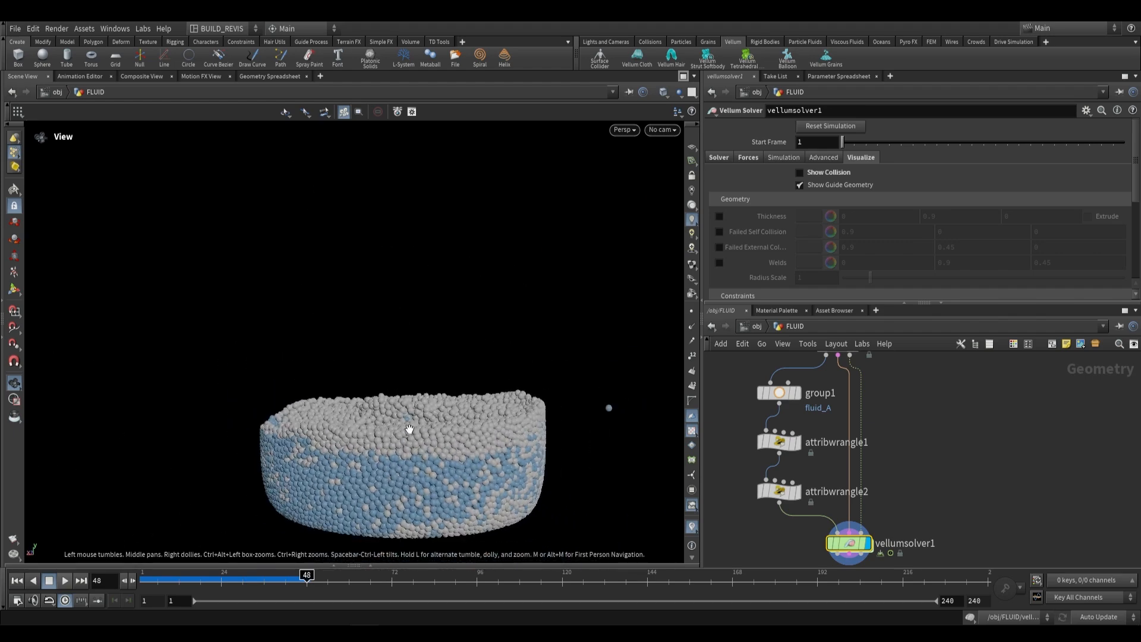
left_click_drag(305, 575, 145, 575)
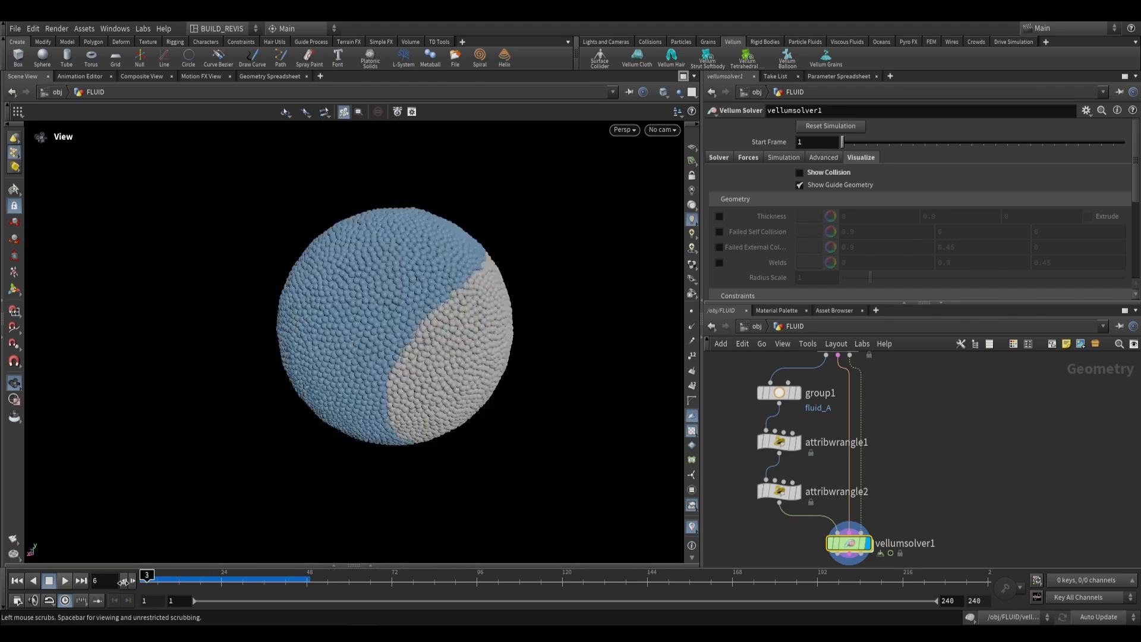
left_click(64, 580)
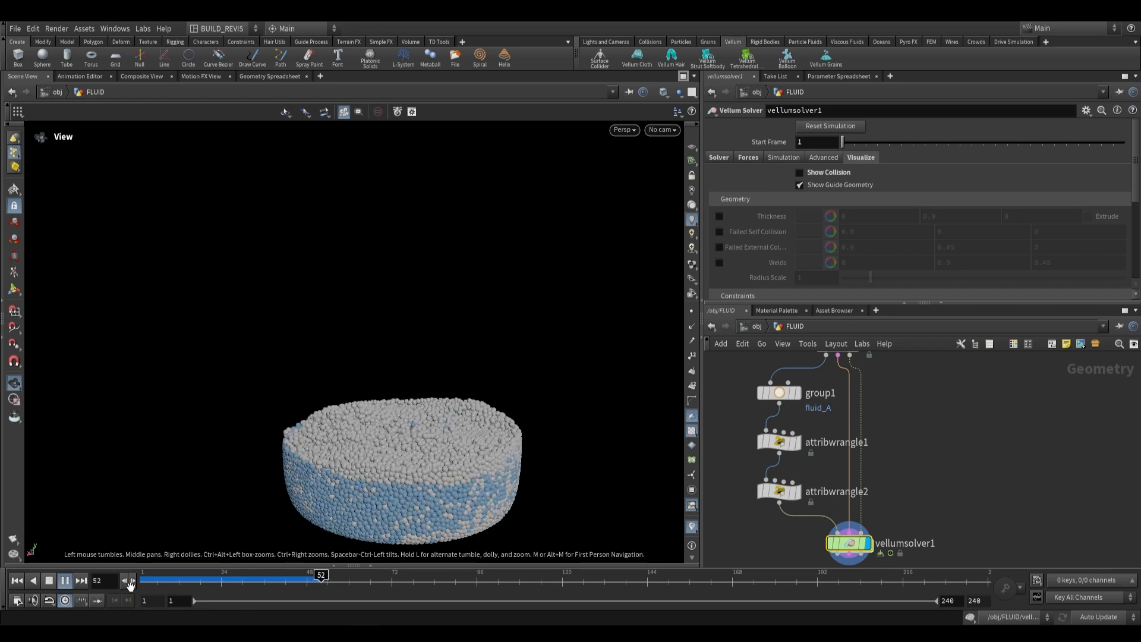
left_click(49, 579)
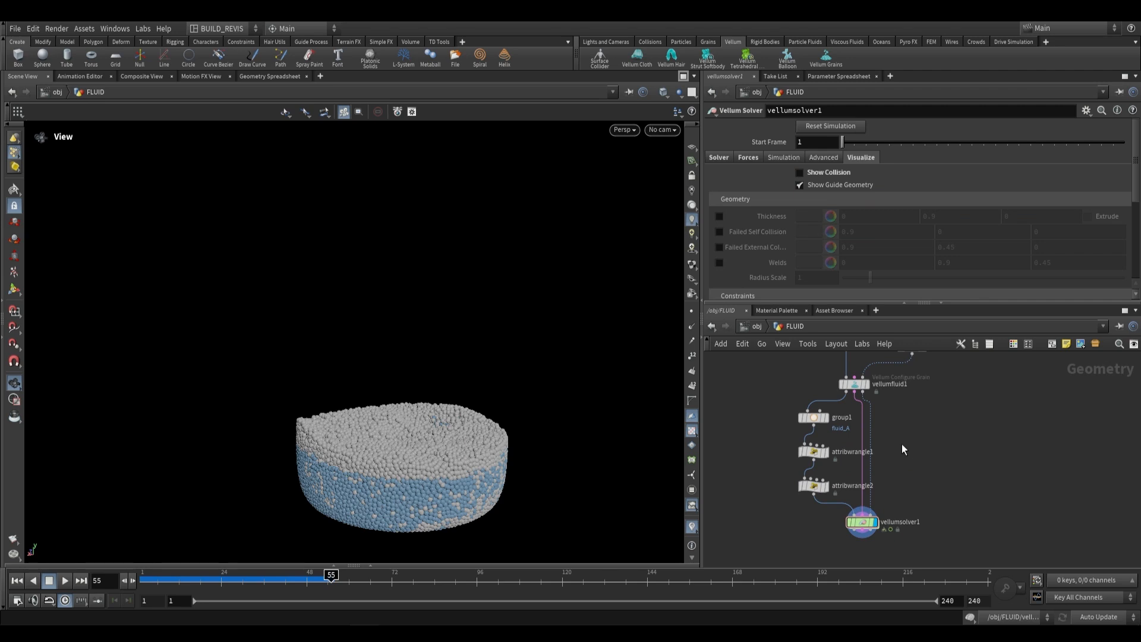
mouse_move(826, 361)
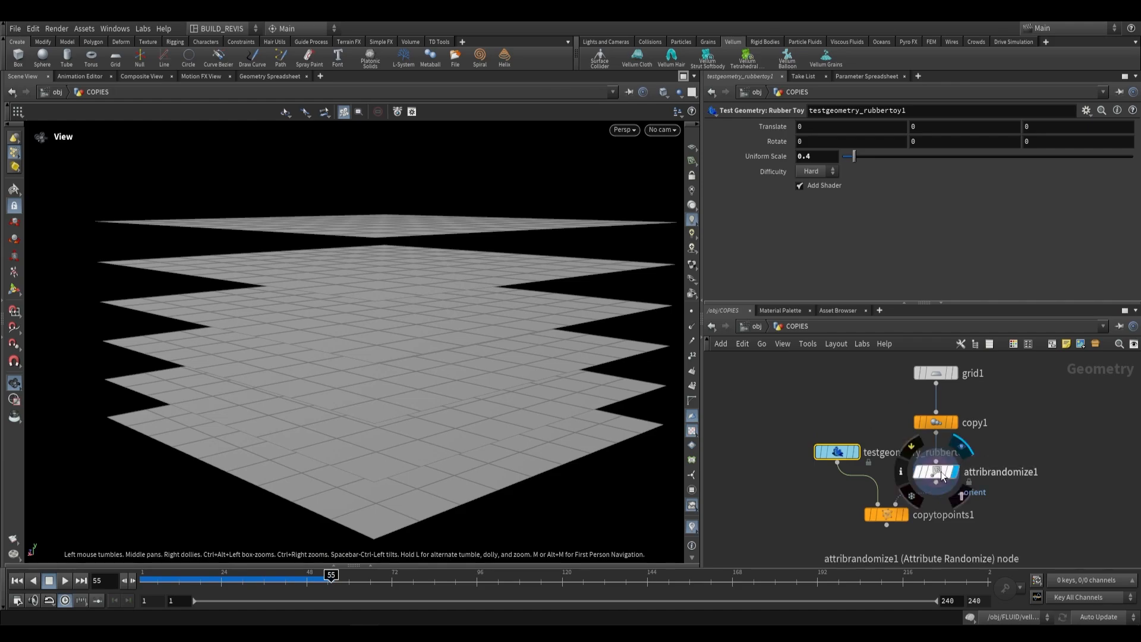
Step: Inspect copytopoints1's random toy copies and search 'configure' for Vellum grain nodes
left_click(935, 471)
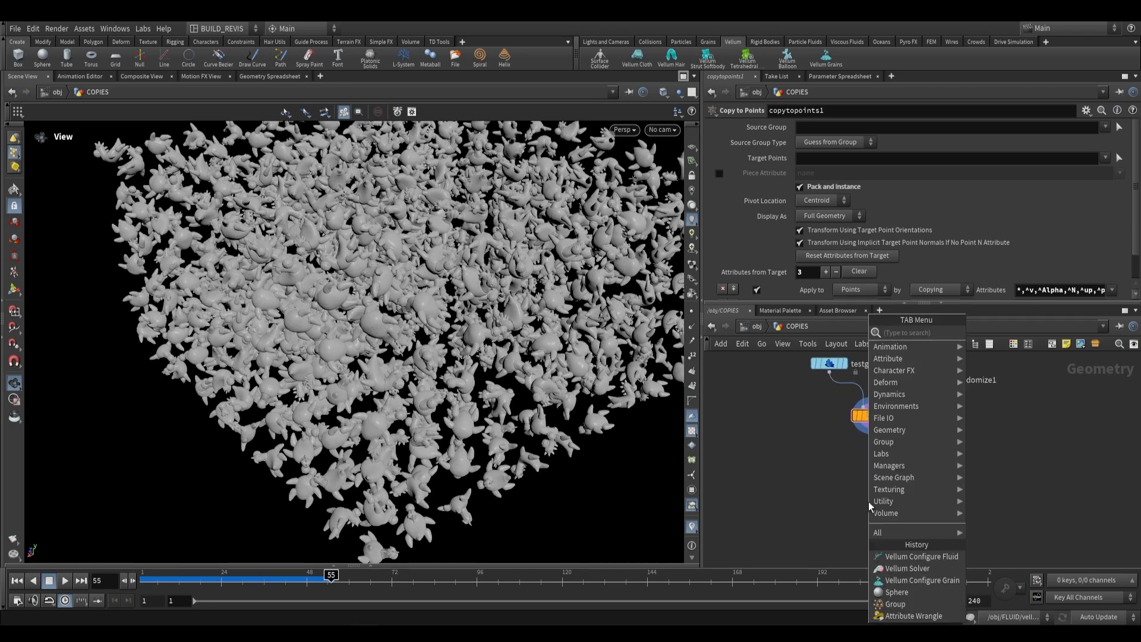
type("configure")
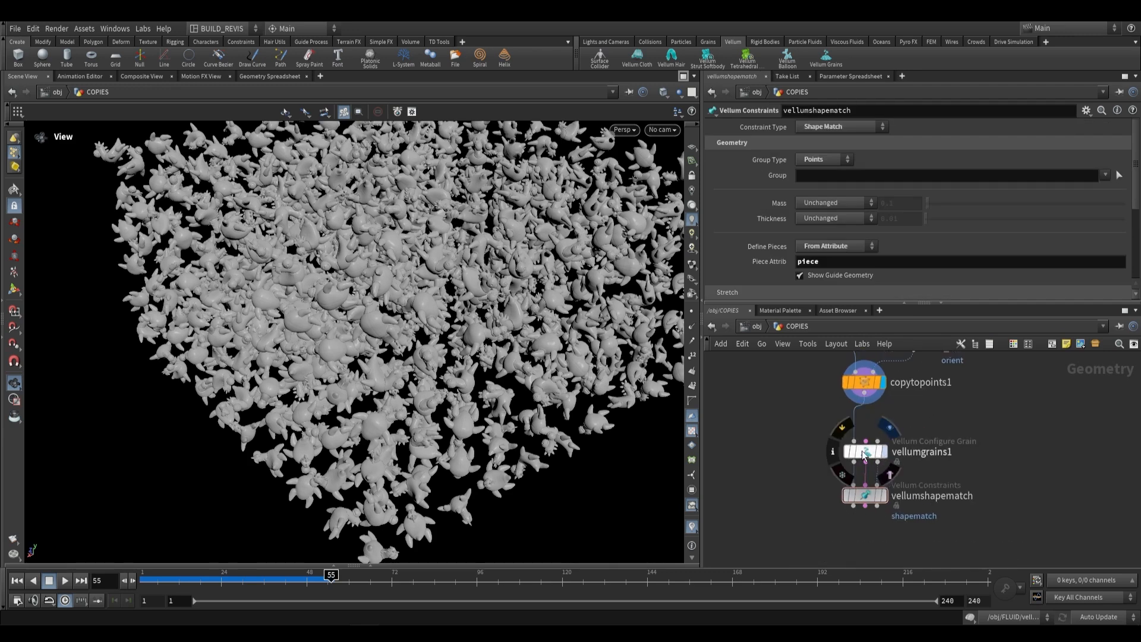
Step: Set vellumgrains1 Particle Size to 0.07, then scroll down to Physical Attributes
left_click(864, 451)
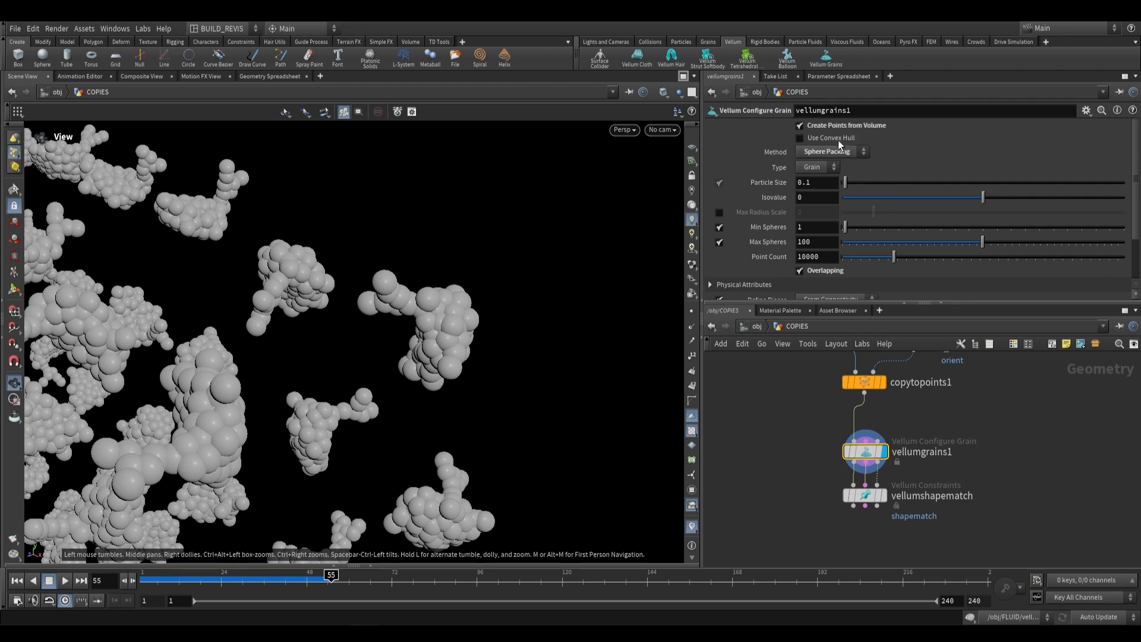
mouse_move(359, 251)
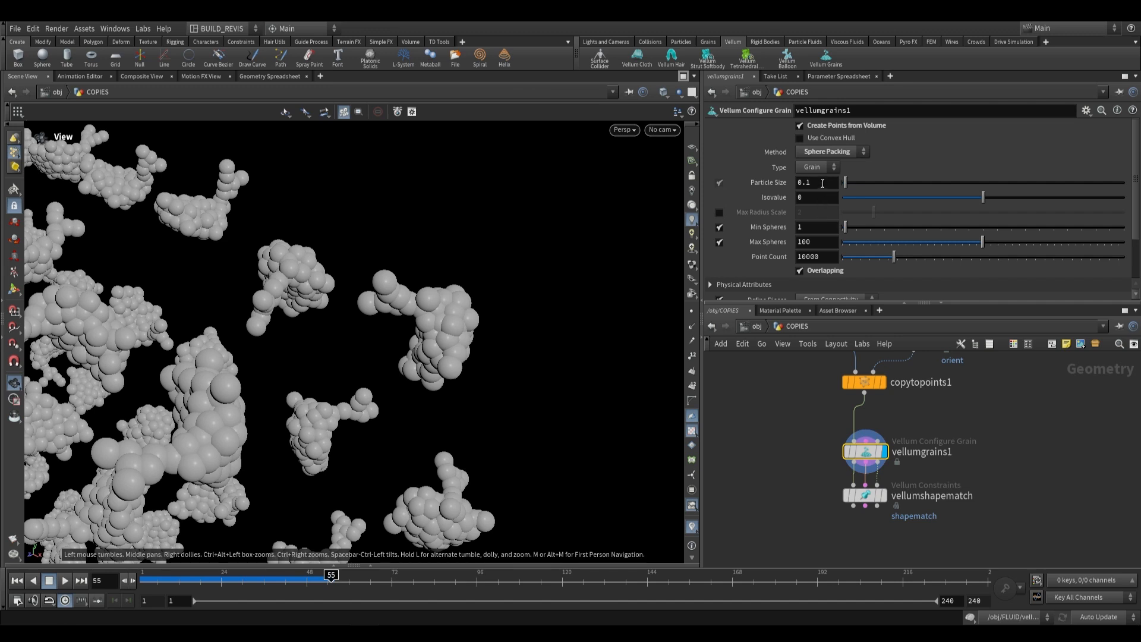
left_click(814, 182)
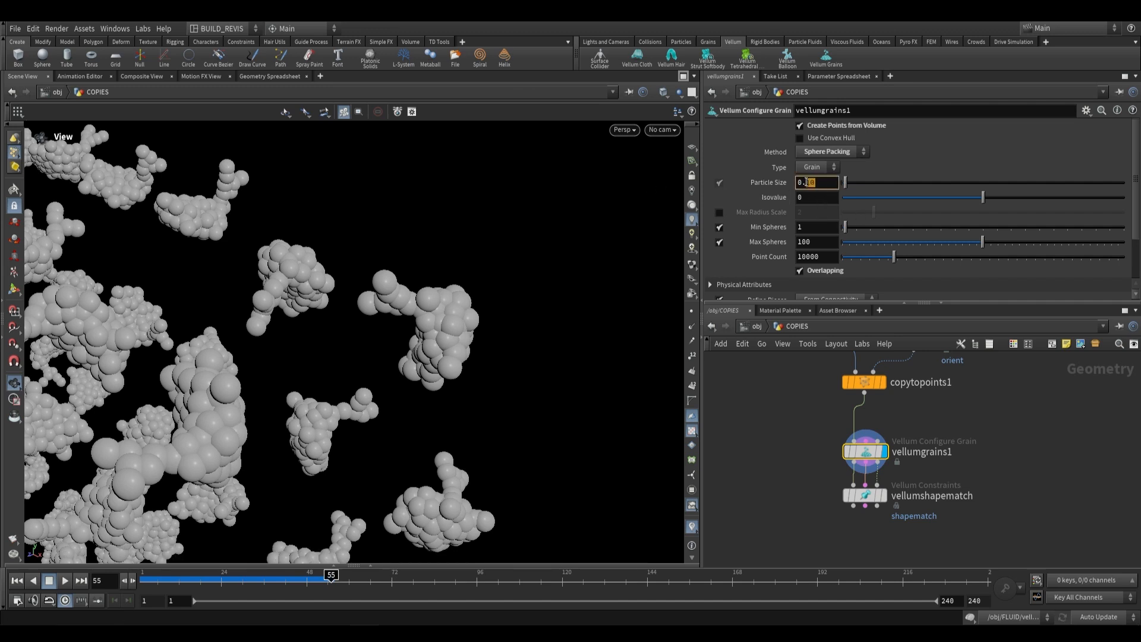
type("0.07")
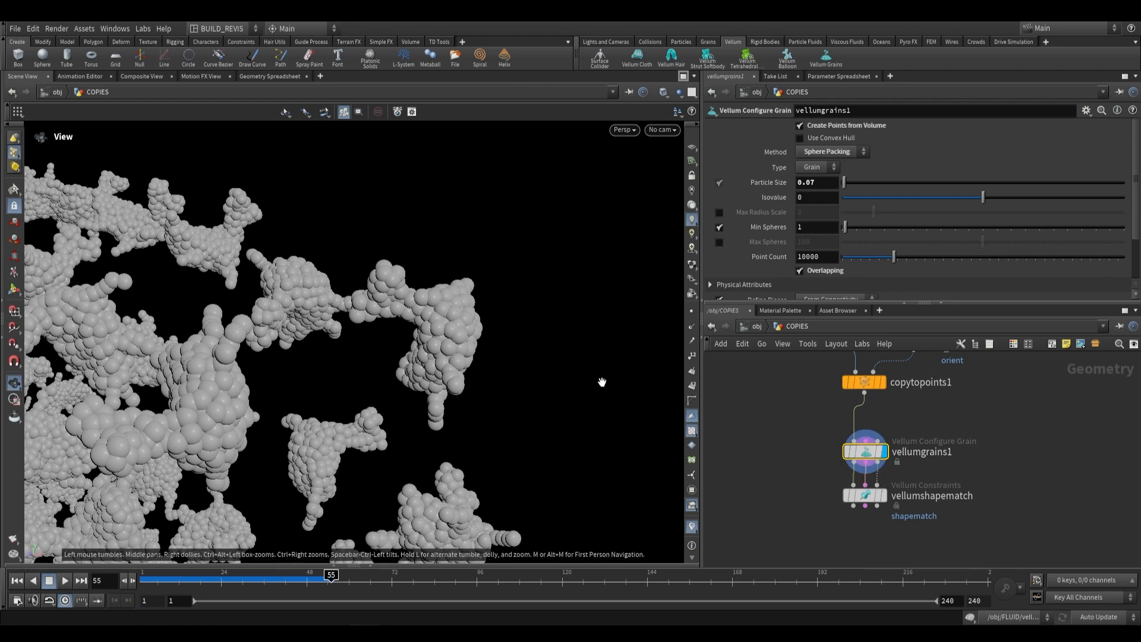
mouse_move(756, 227)
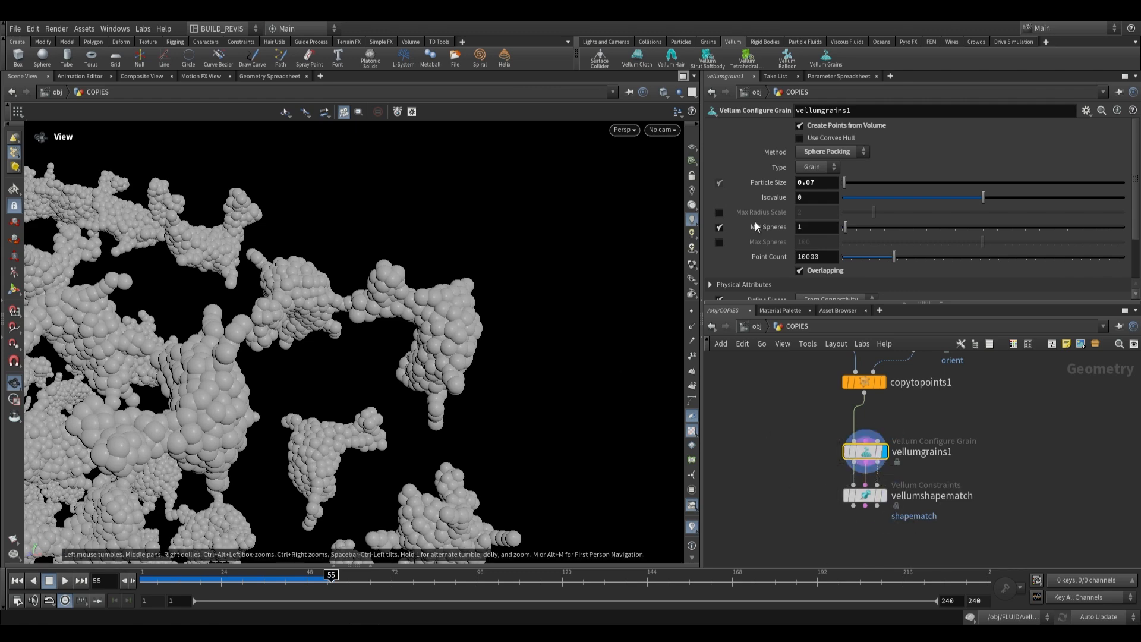
scroll("down", 3)
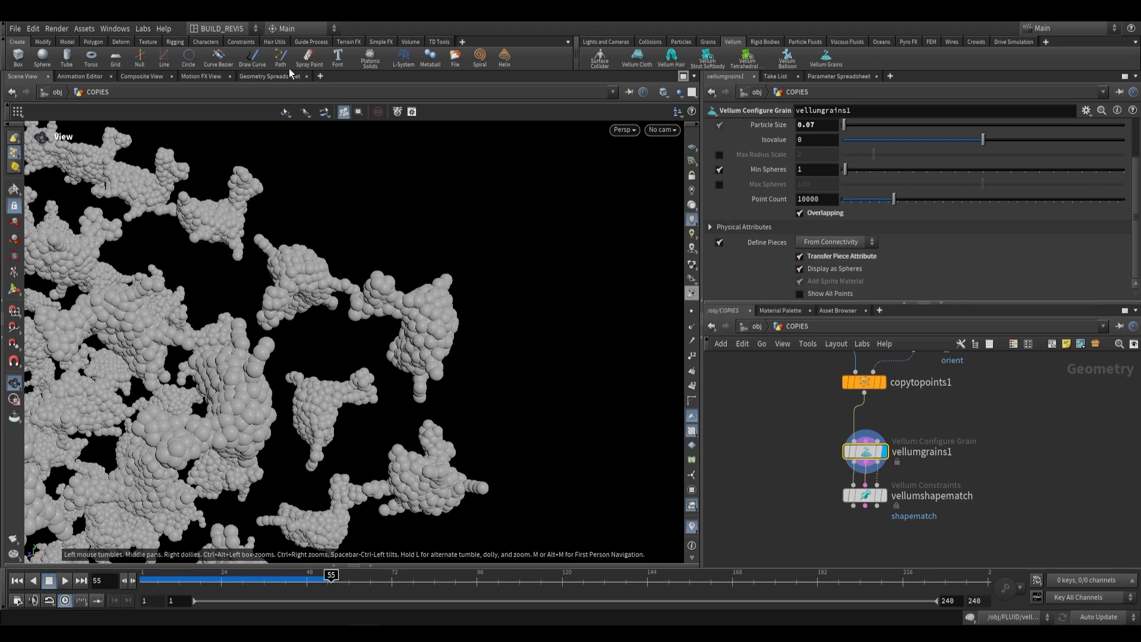
Step: Check the piece attribute in the Geometry Spreadsheet, then return to Scene View
left_click(269, 76)
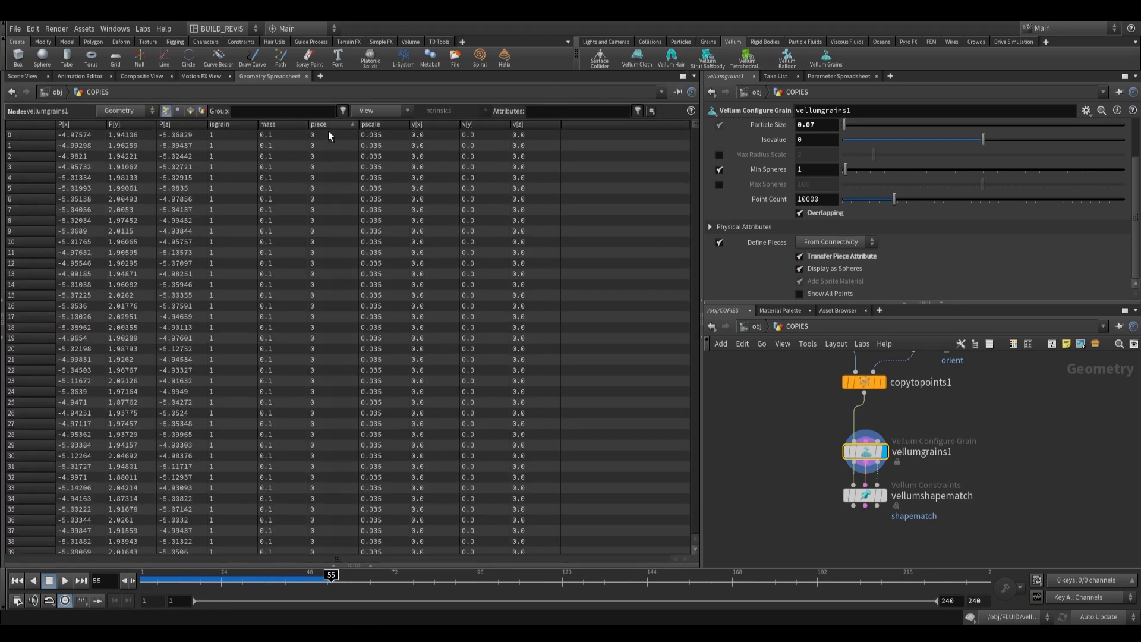
scroll("down", 3)
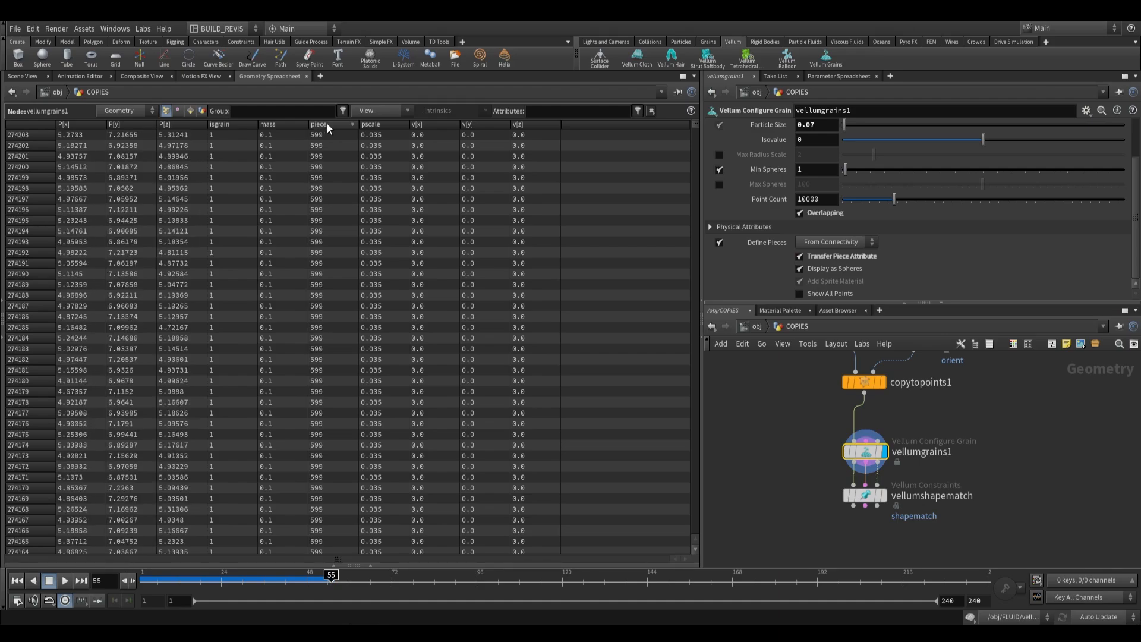
left_click(22, 76)
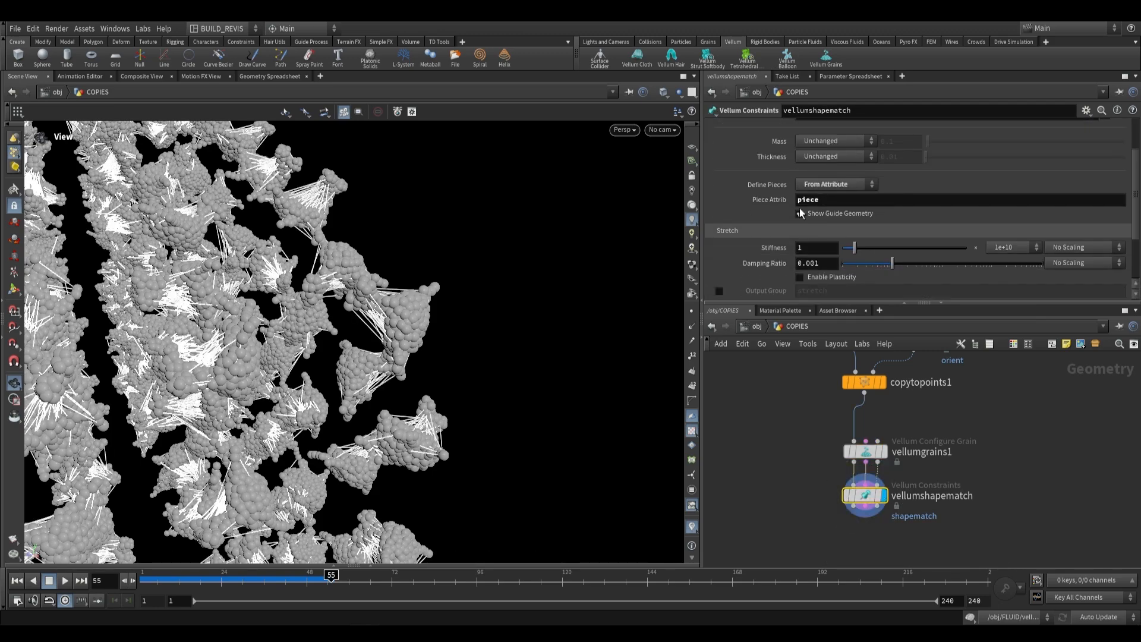
Step: Toggle constraint guides and play vellumsolver1 as the grain toys pile onto the ground
left_click(799, 213)
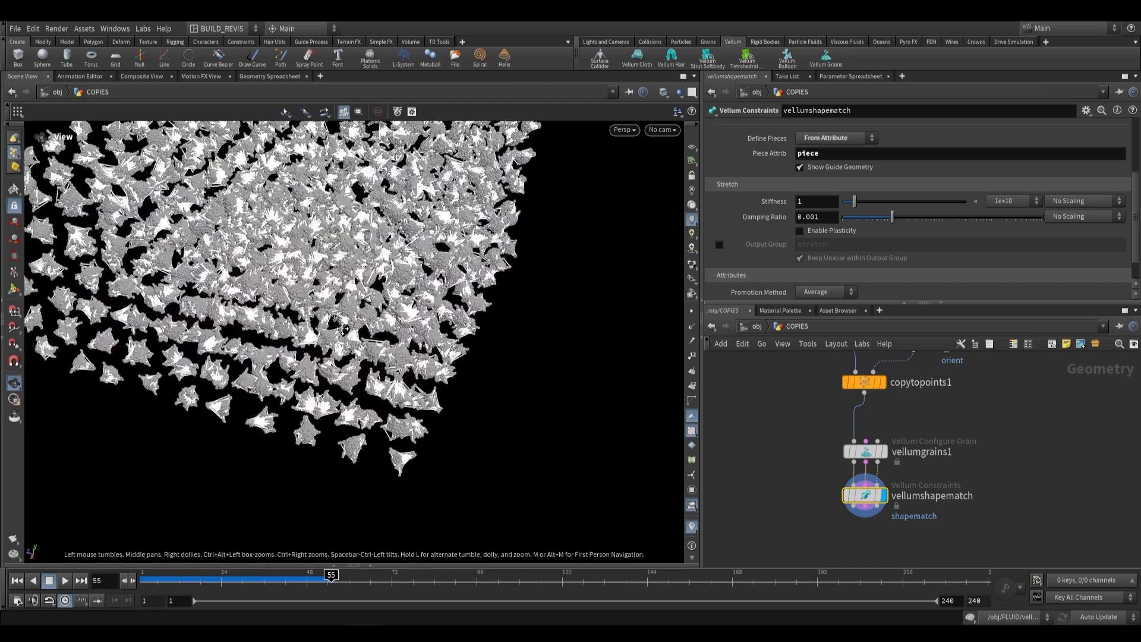
key("Tab")
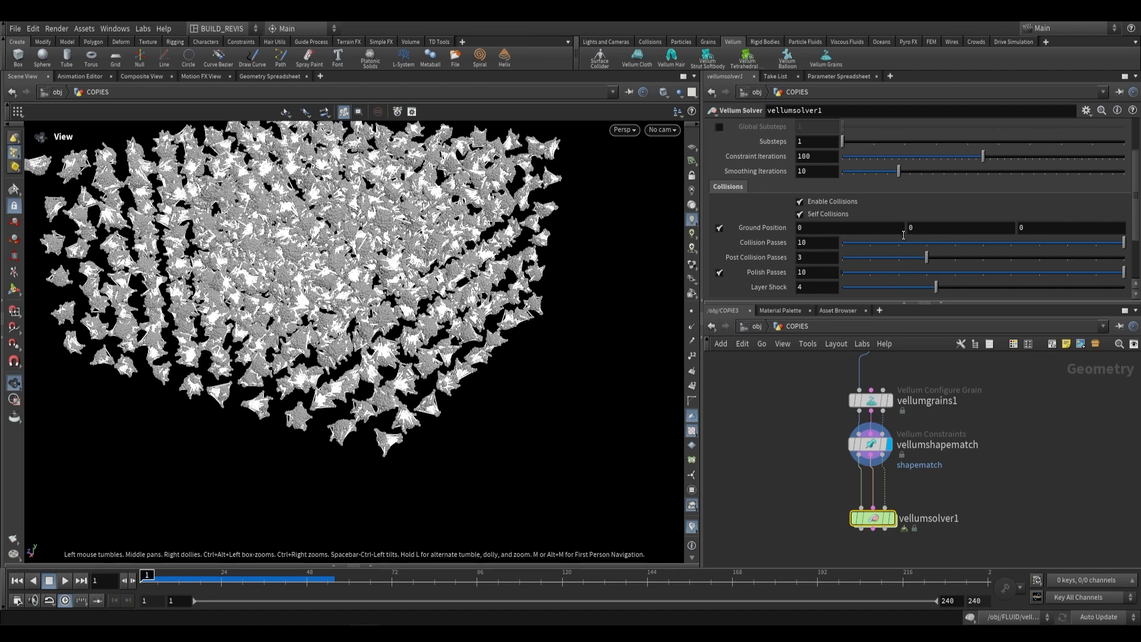
left_click(65, 580)
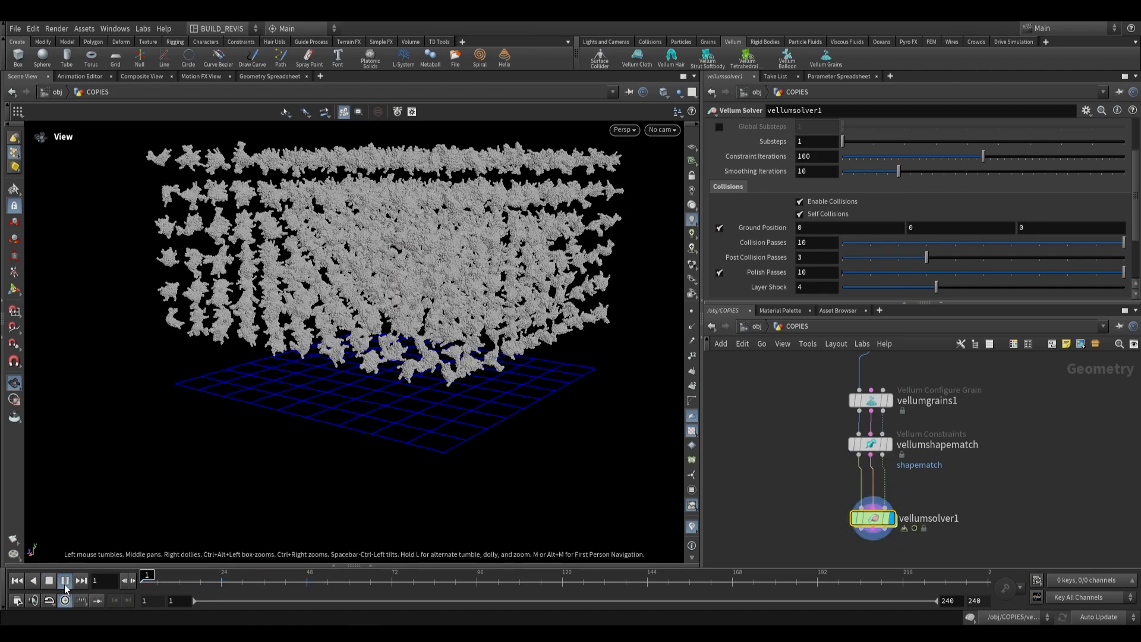
left_click(64, 580)
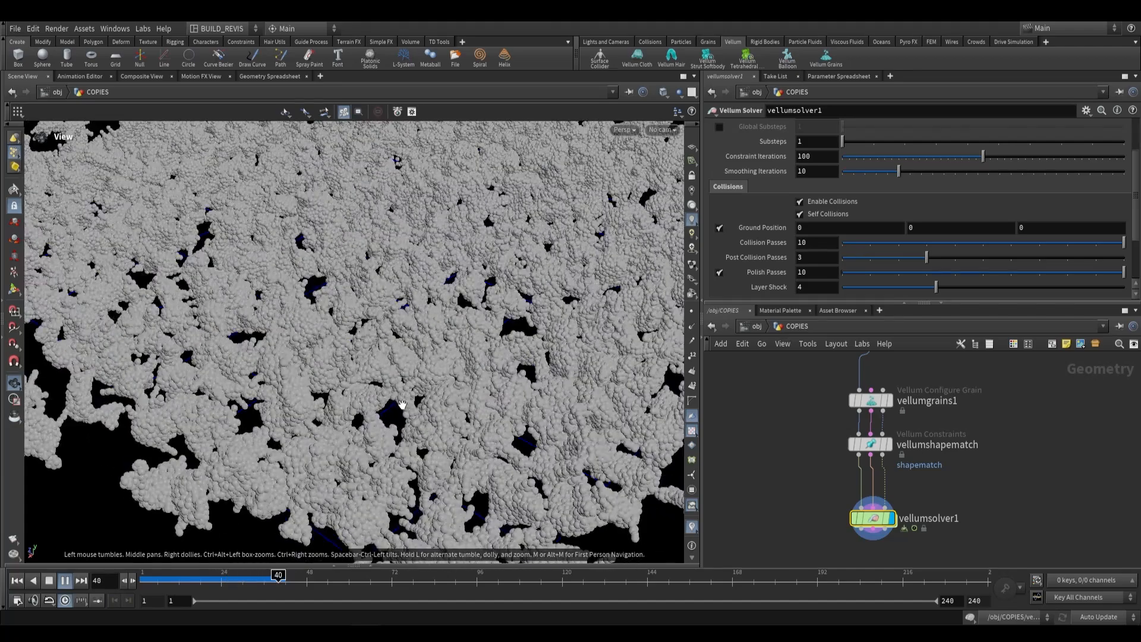
left_click(65, 580)
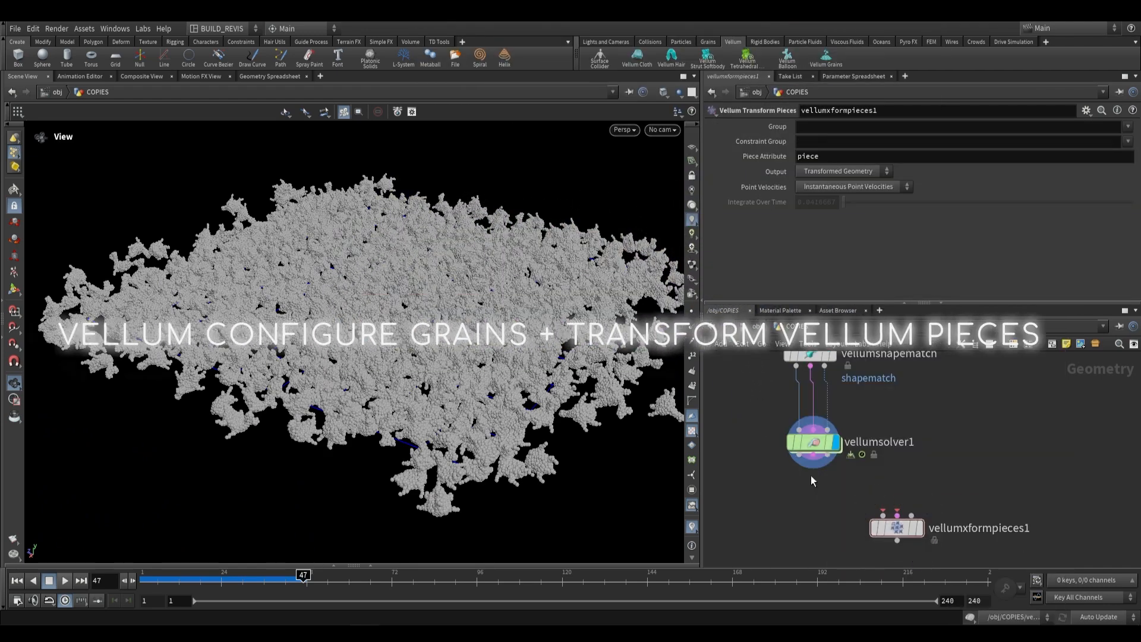
Step: Wire vellumsolver1 and copytopoints1 into vellumxformpieces1 and play the full-toy simulation
left_click_drag(815, 459, 896, 516)
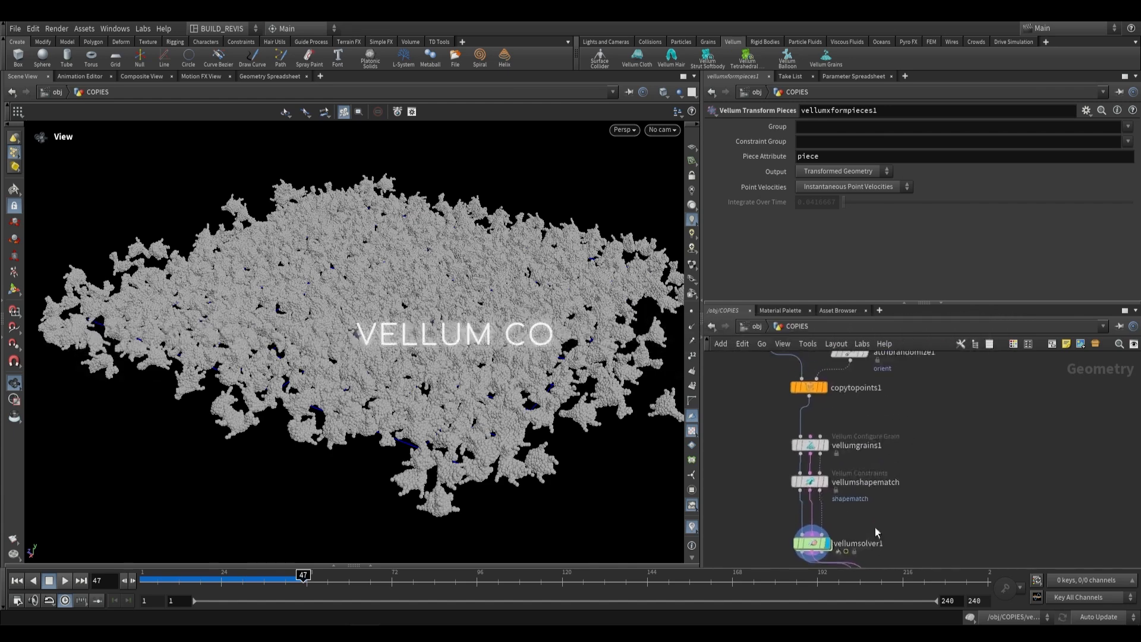
scroll("down", 3)
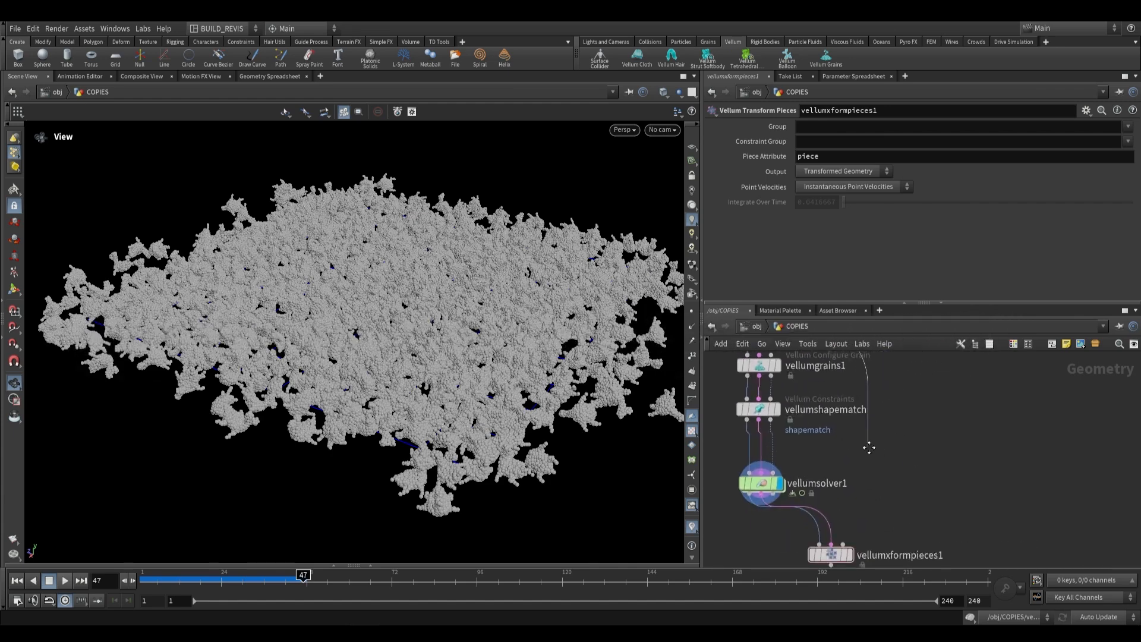
left_click(780, 369)
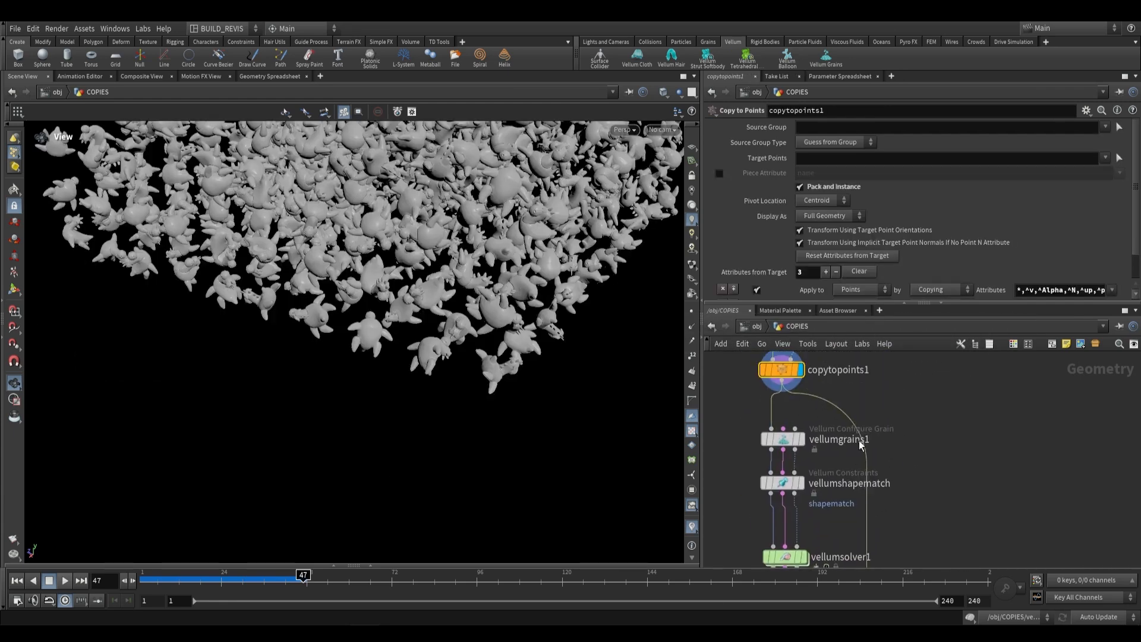
left_click(809, 457)
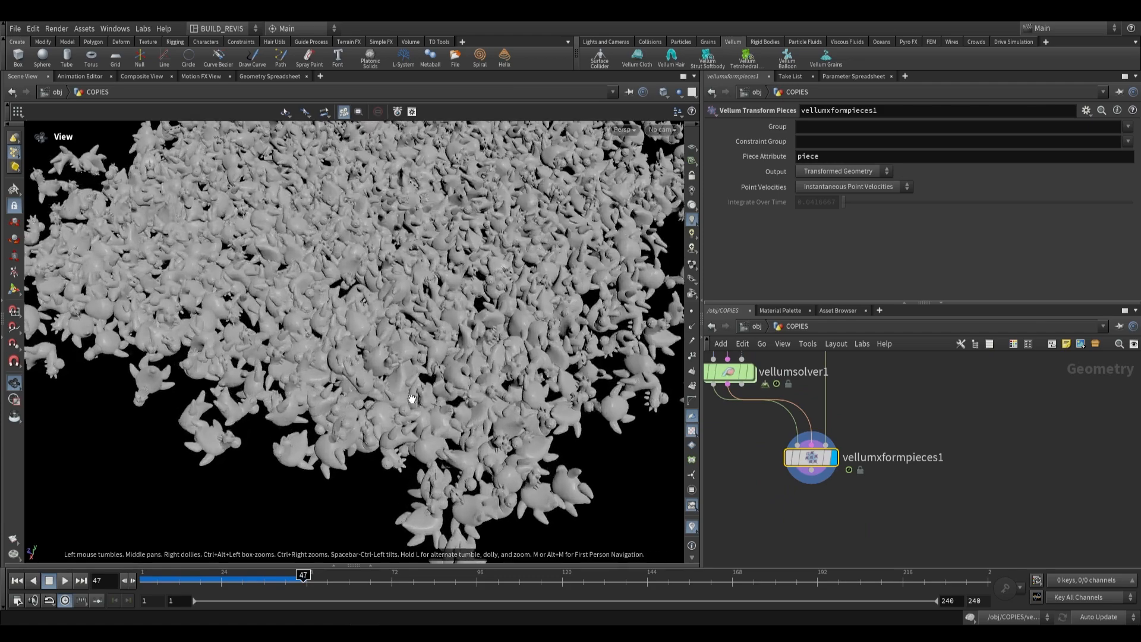
left_click_drag(304, 576, 224, 575)
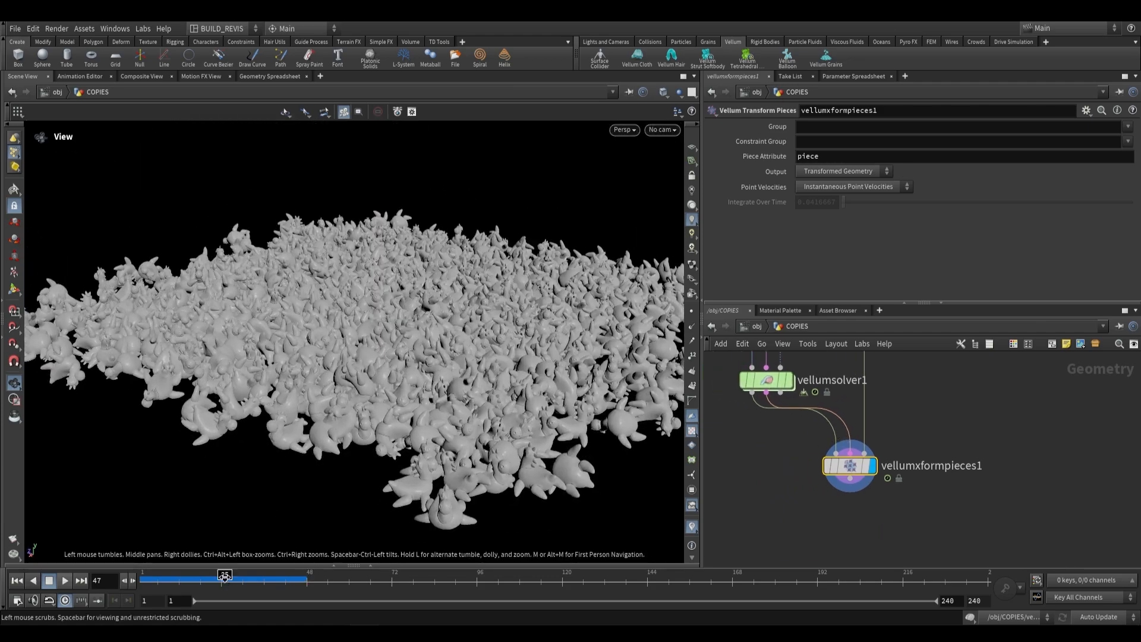
left_click(65, 580)
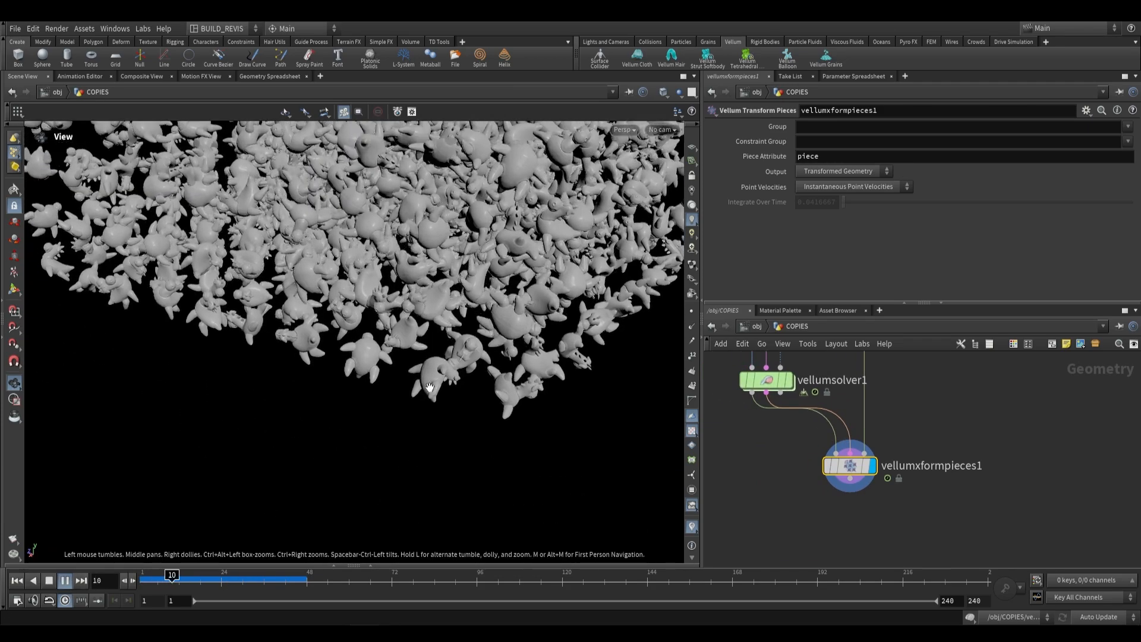